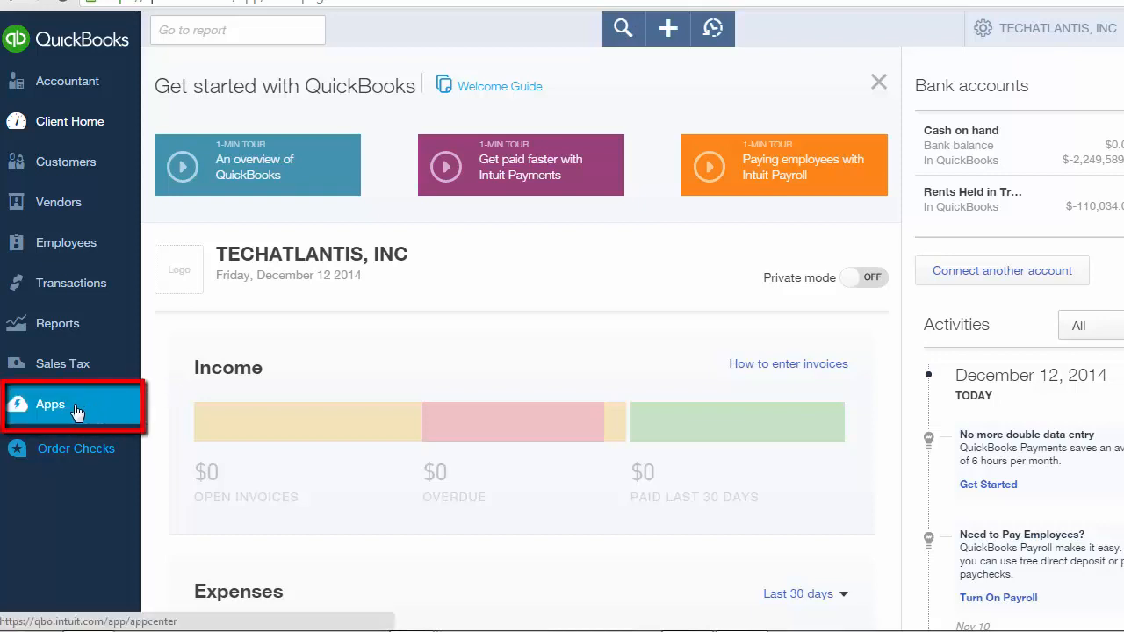
# Step: Open the QuickBooks Apps center and scroll down to the All Apps listings
pyautogui.click(50, 404)
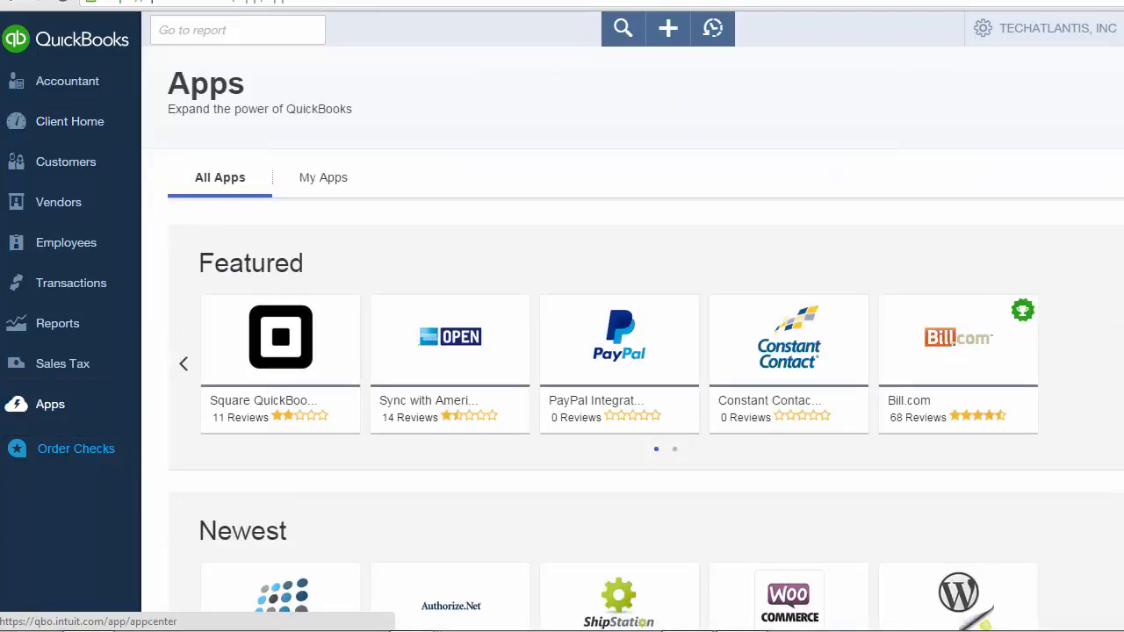
pyautogui.scroll(-3)
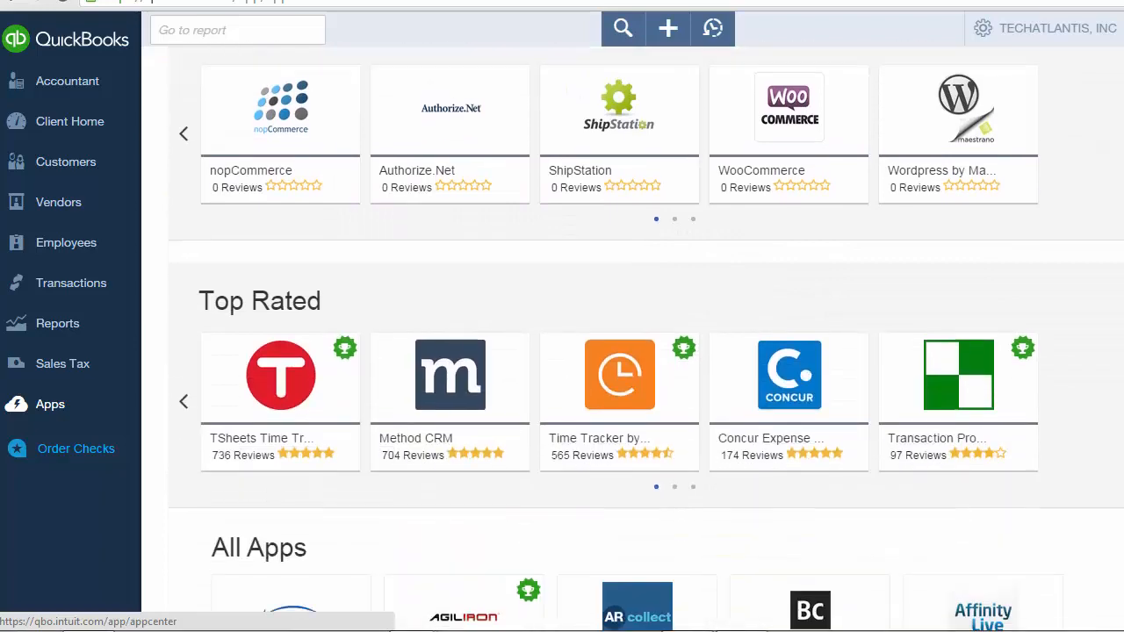
pyautogui.scroll(-3)
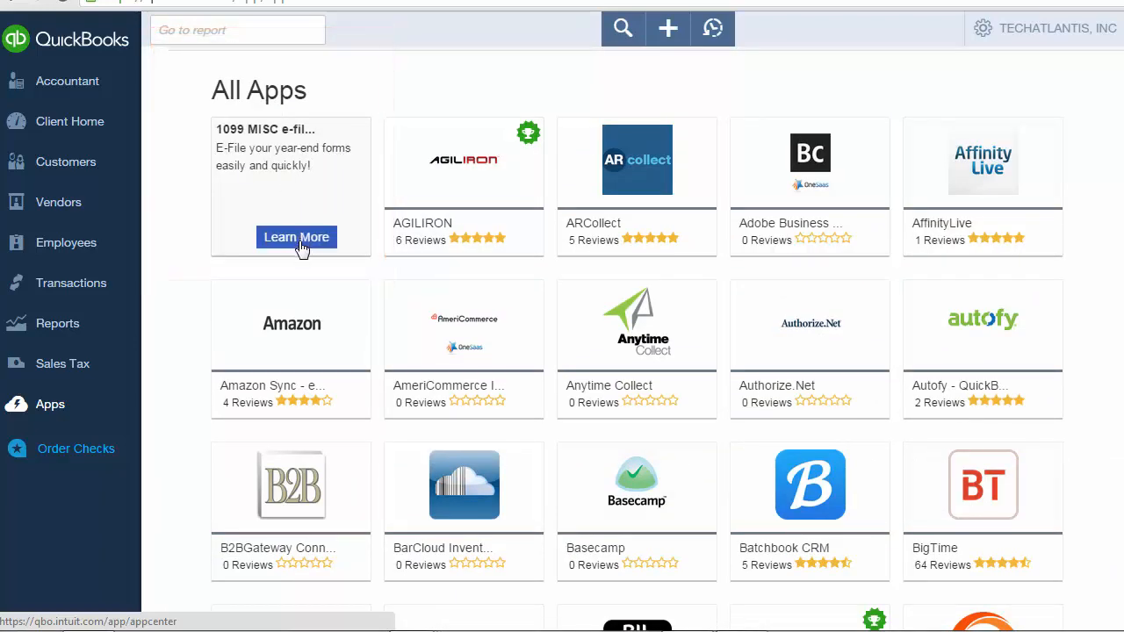
# Step: Open the 1099 MISC e-file by Tax1099.com app page and start its trial
pyautogui.click(296, 237)
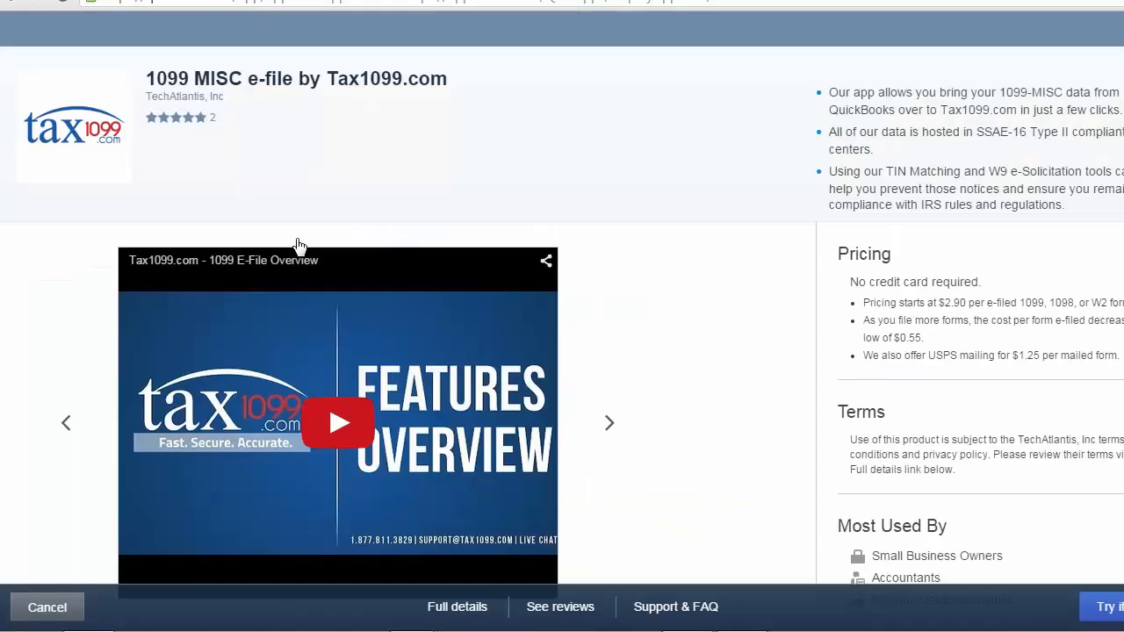
pyautogui.moveTo(654, 258)
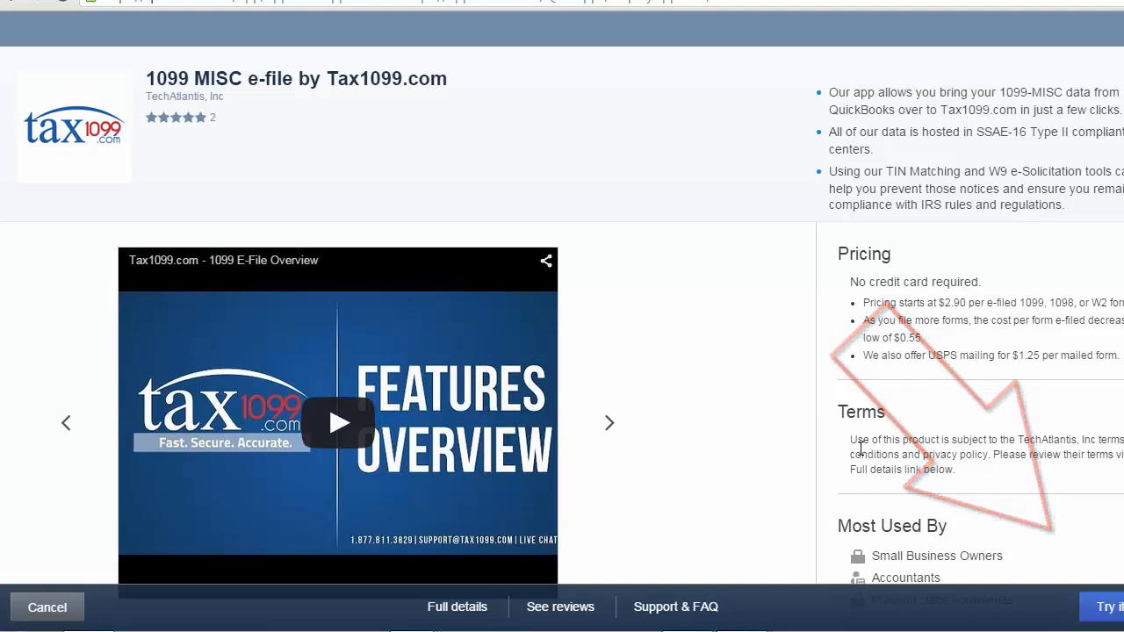
pyautogui.click(1114, 607)
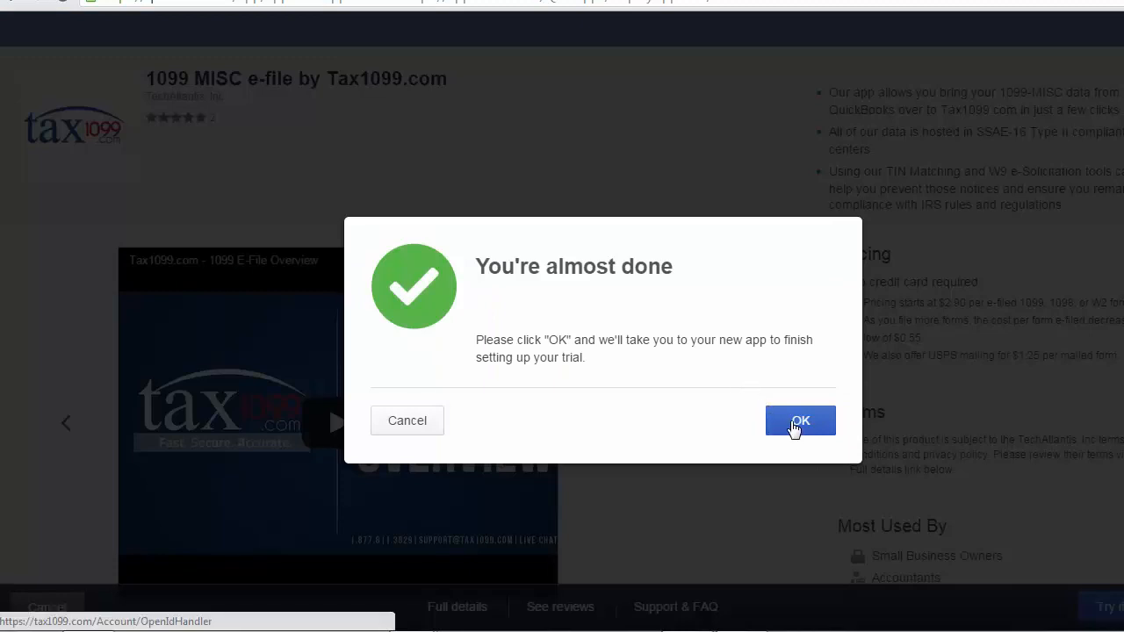
# Step: Finish connecting Tax1099.com and import the 2014 QuickBooks vendor payments
pyautogui.click(799, 420)
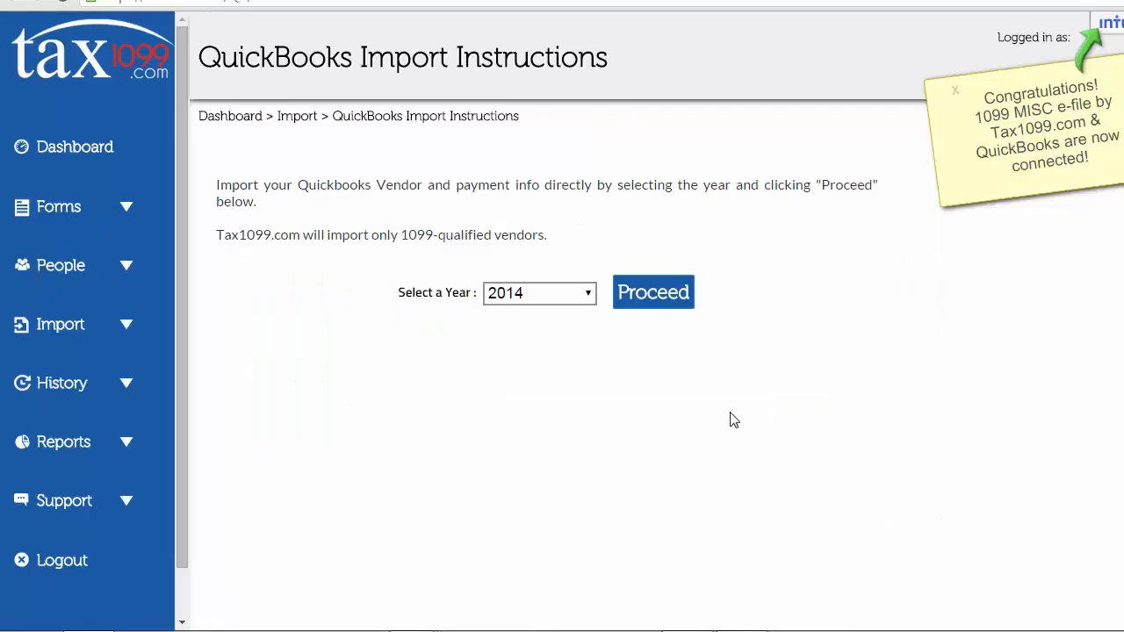
pyautogui.moveTo(684, 341)
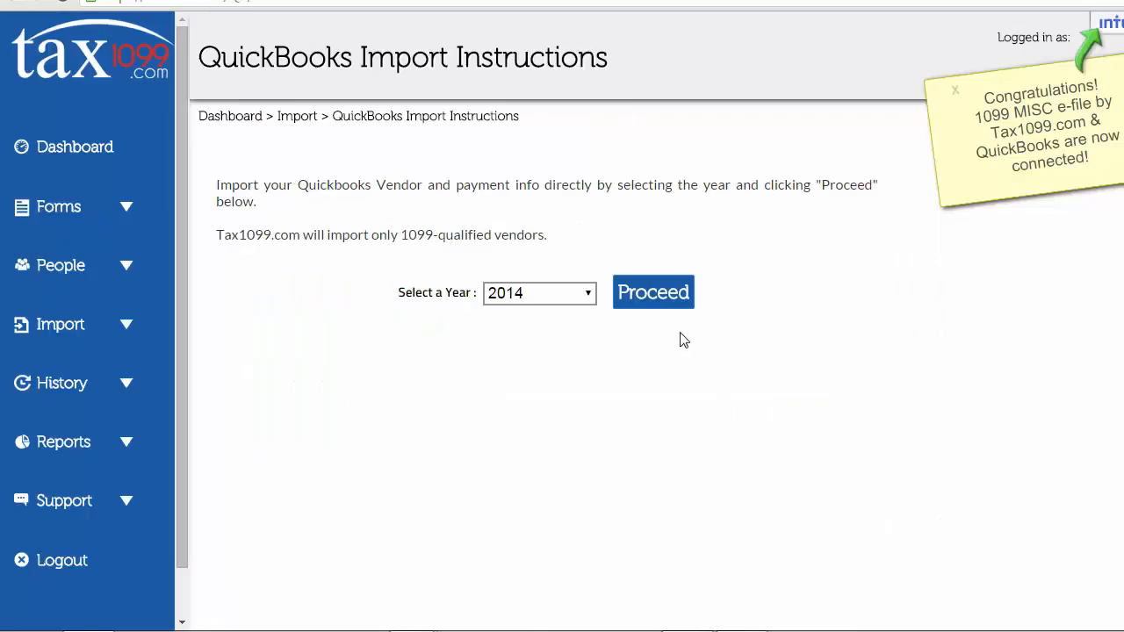
pyautogui.click(653, 292)
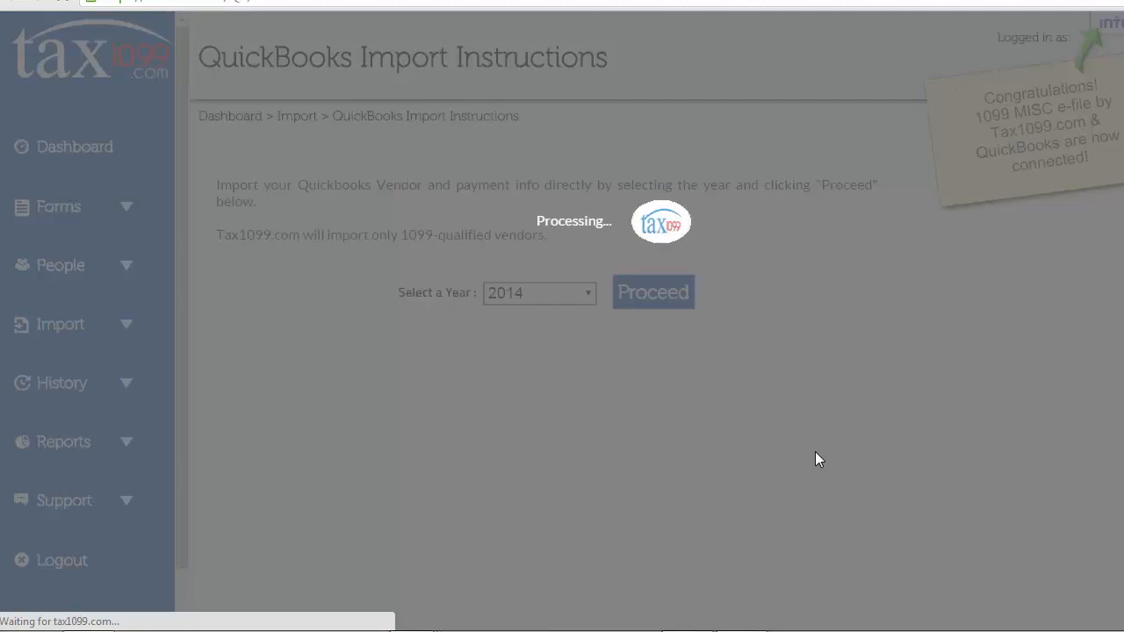
pyautogui.click(652, 291)
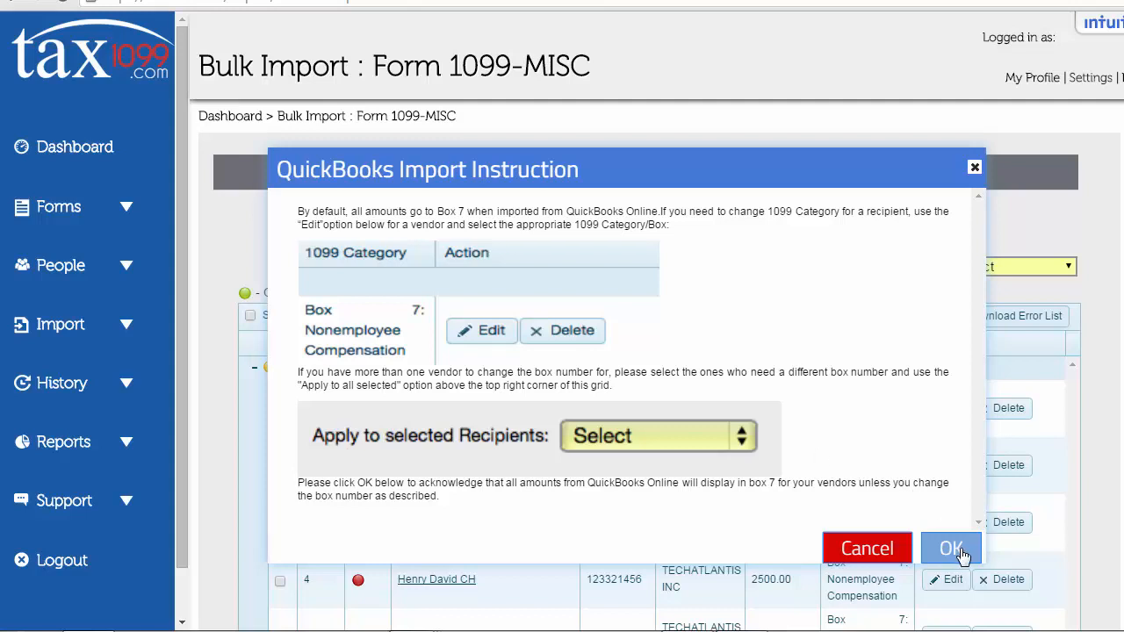
# Step: Acknowledge the Box 7 import note and open the grid's items-per-page dropdown
pyautogui.click(951, 548)
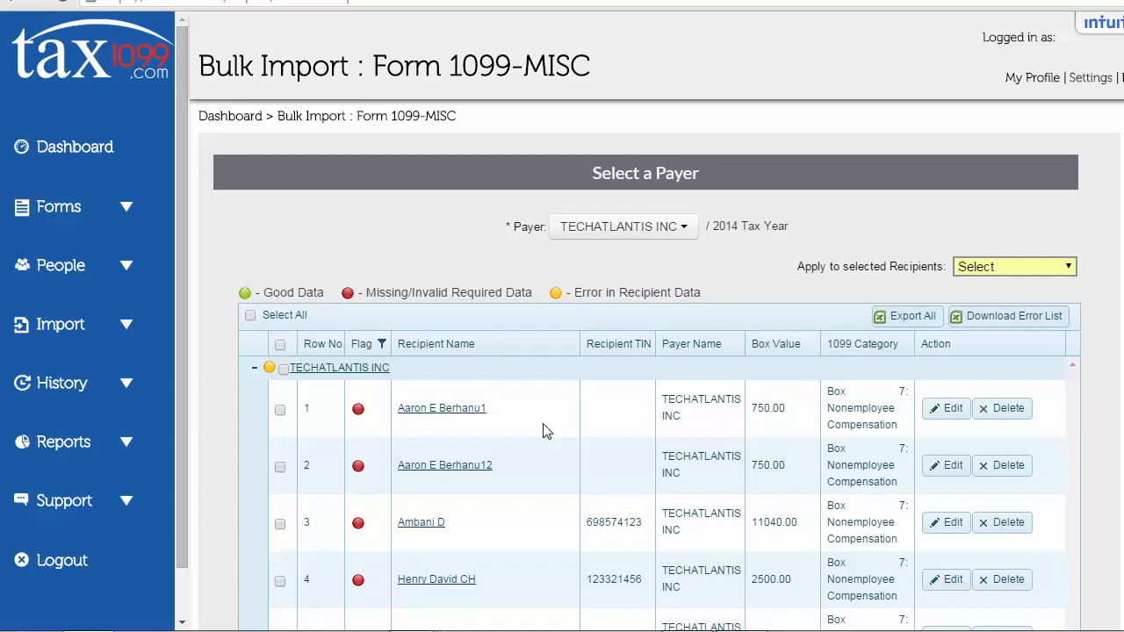
pyautogui.moveTo(750, 285)
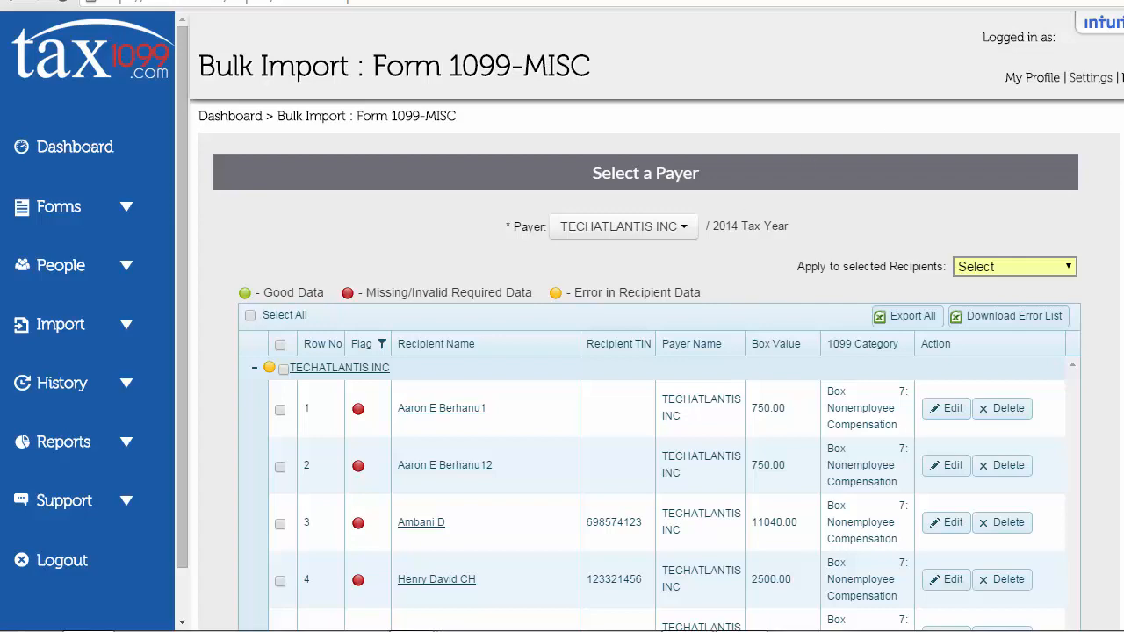
pyautogui.scroll(-3)
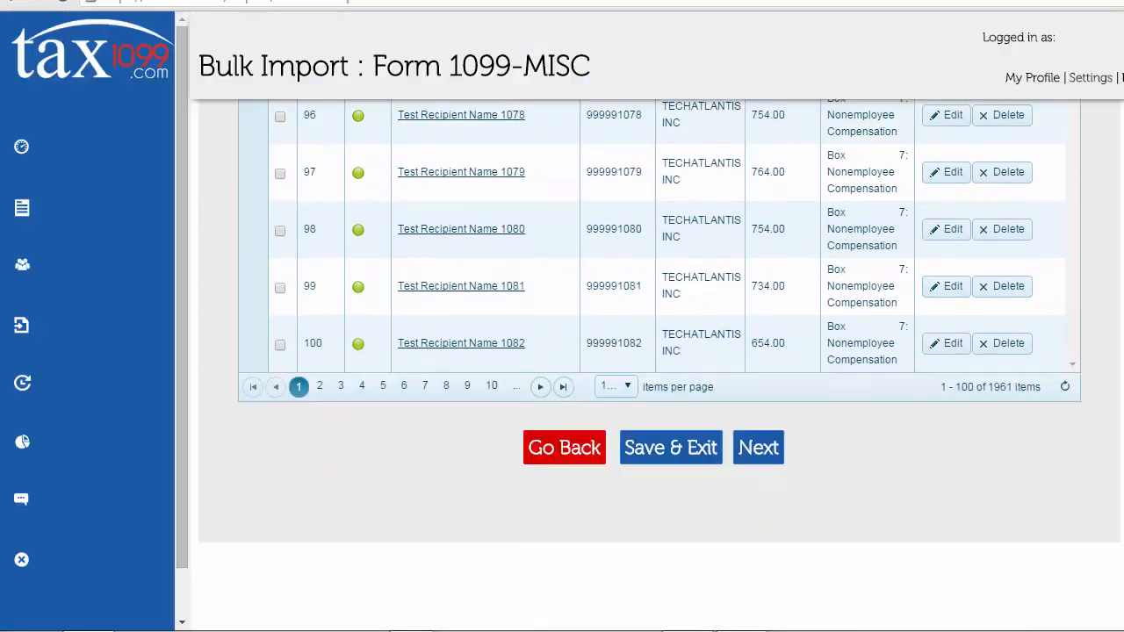
pyautogui.click(626, 386)
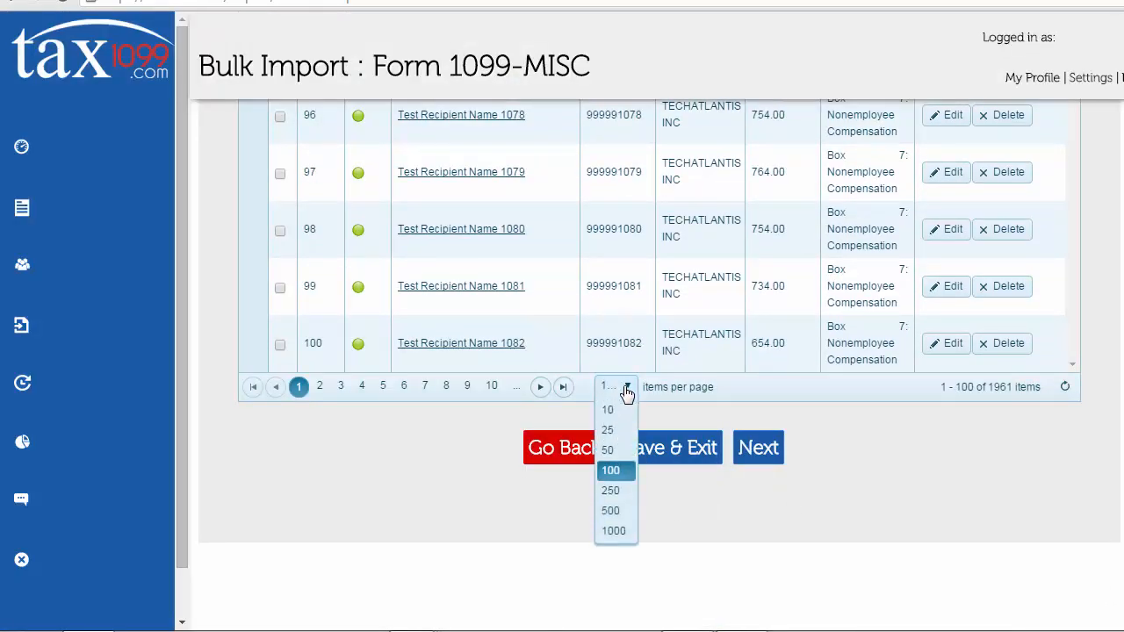
pyautogui.moveTo(614, 530)
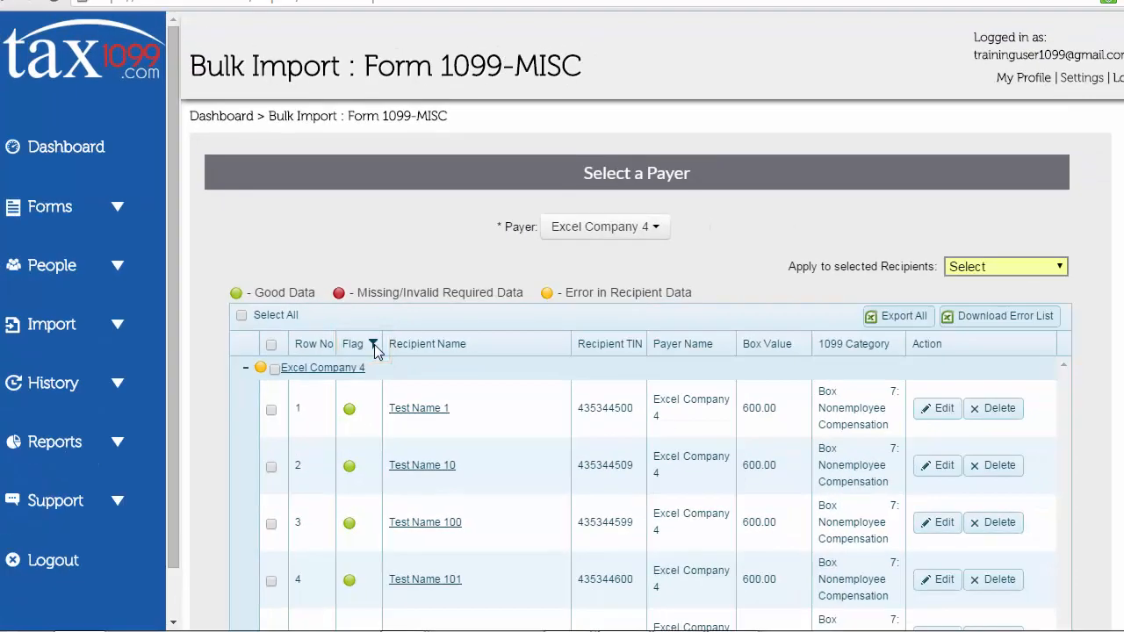
pyautogui.click(373, 343)
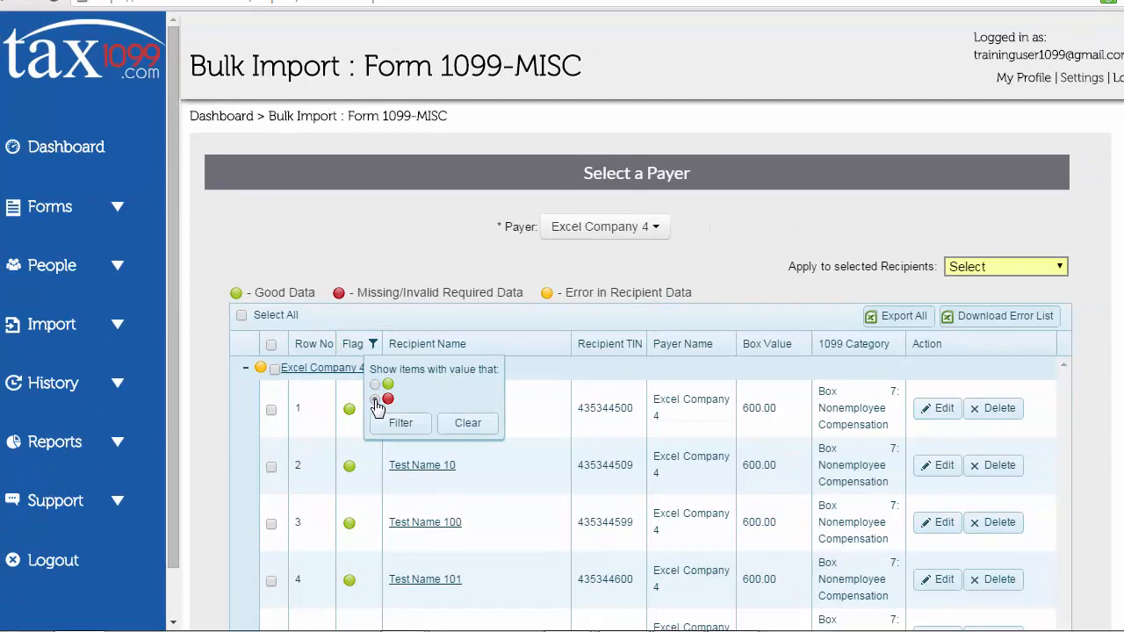
pyautogui.click(400, 422)
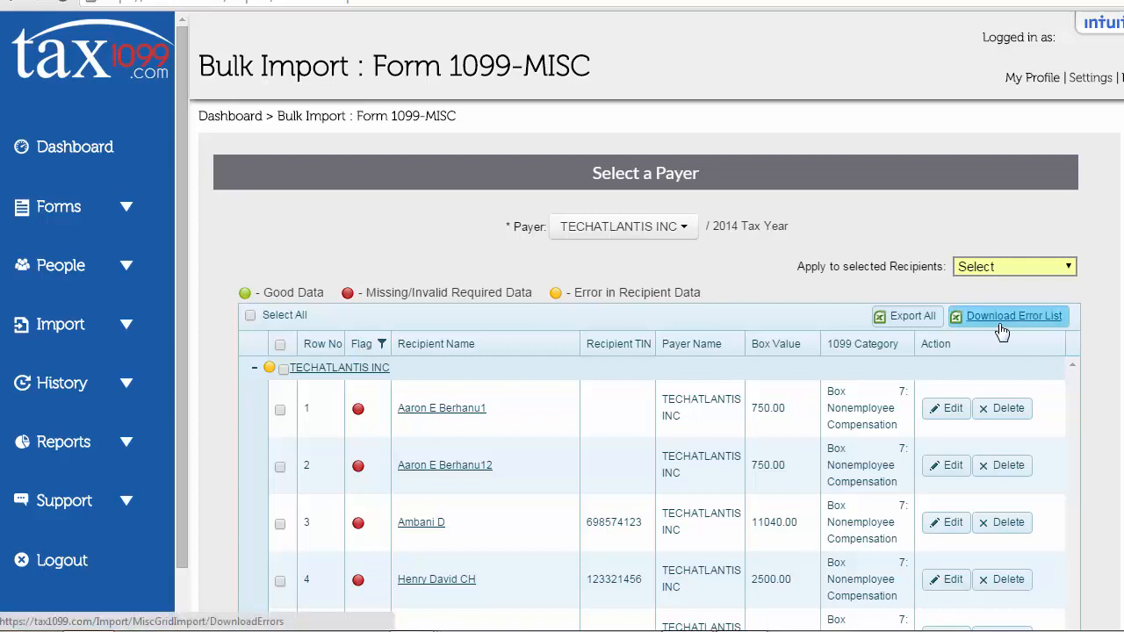
pyautogui.moveTo(535, 411)
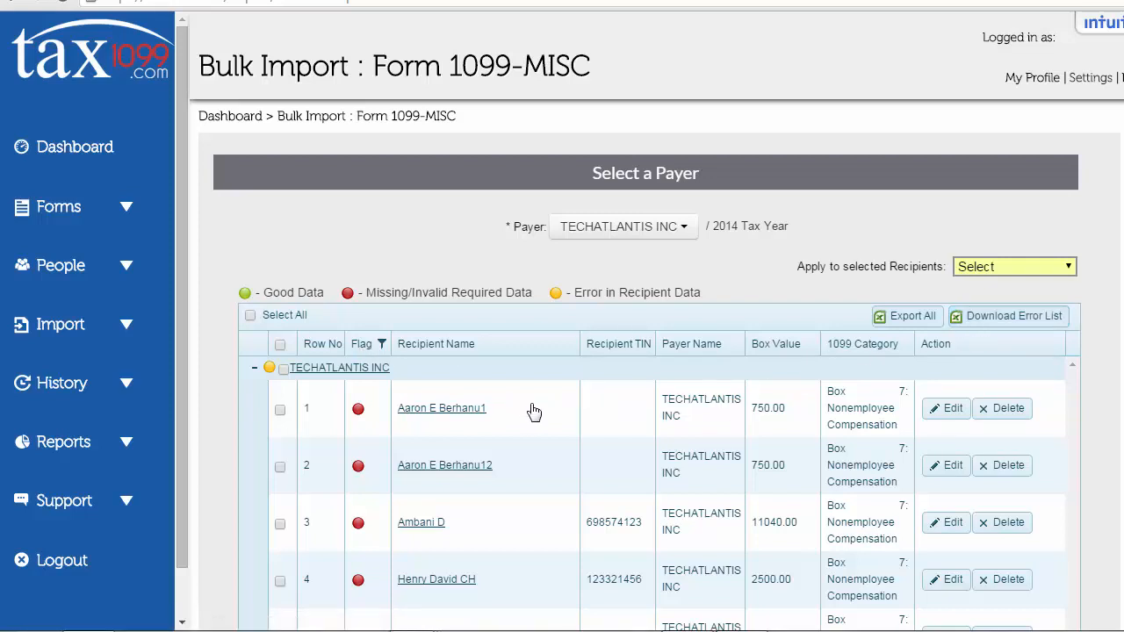
pyautogui.moveTo(434, 416)
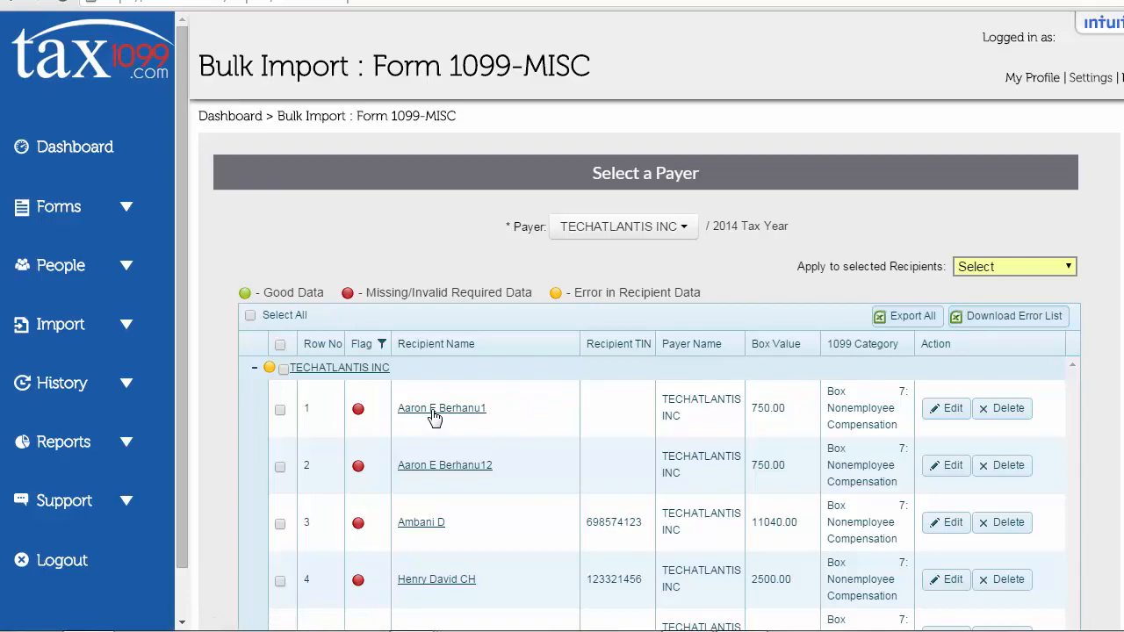
# Step: Give Aaron E Berhanu1 EIN 12-3456789 and 60290, then process and reopen the recipient
pyautogui.click(946, 408)
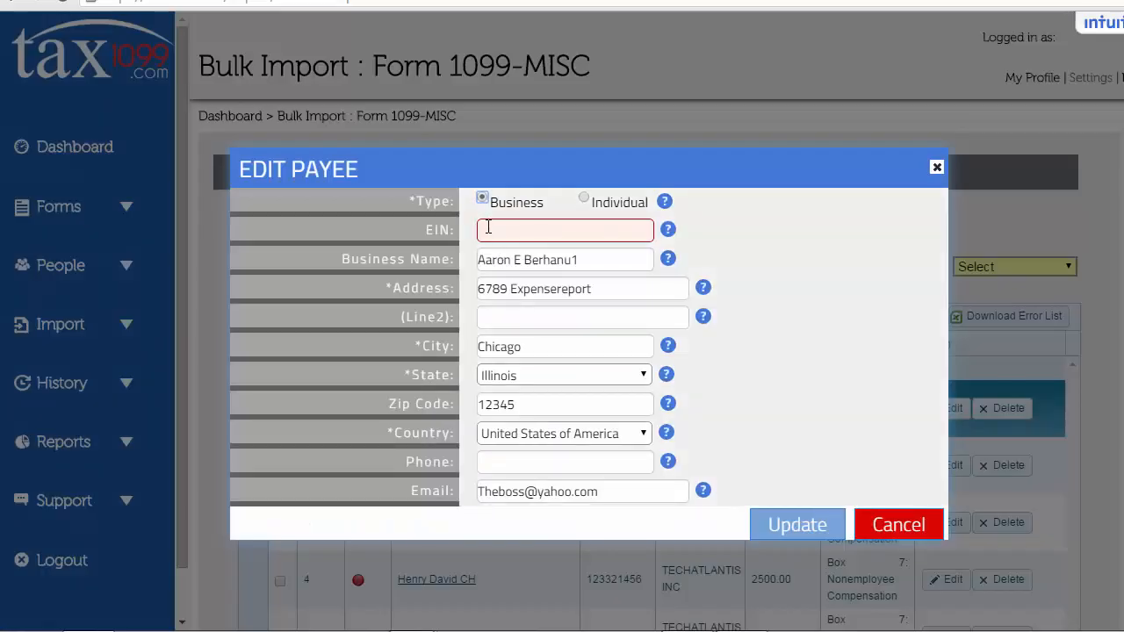
pyautogui.click(565, 229)
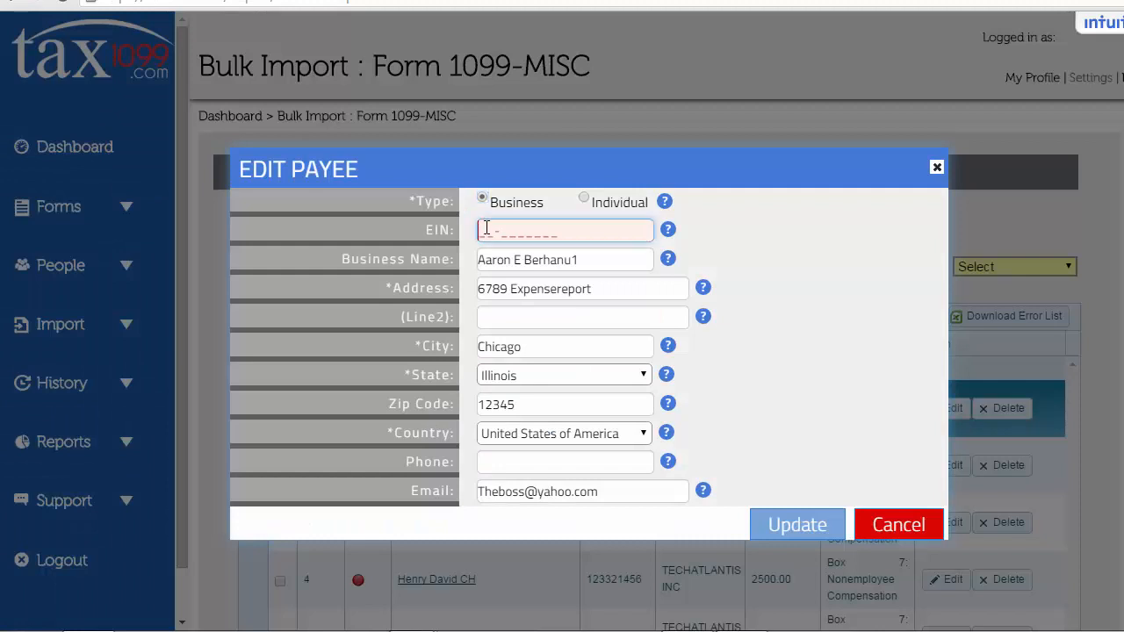
pyautogui.write('12-3456789')
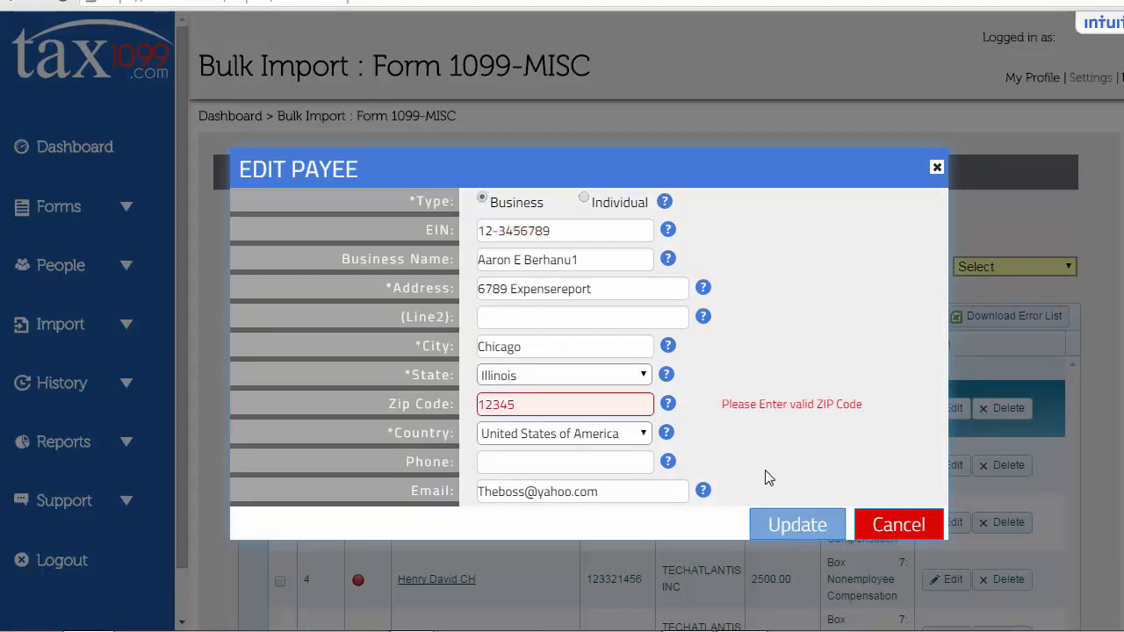
pyautogui.moveTo(690, 446)
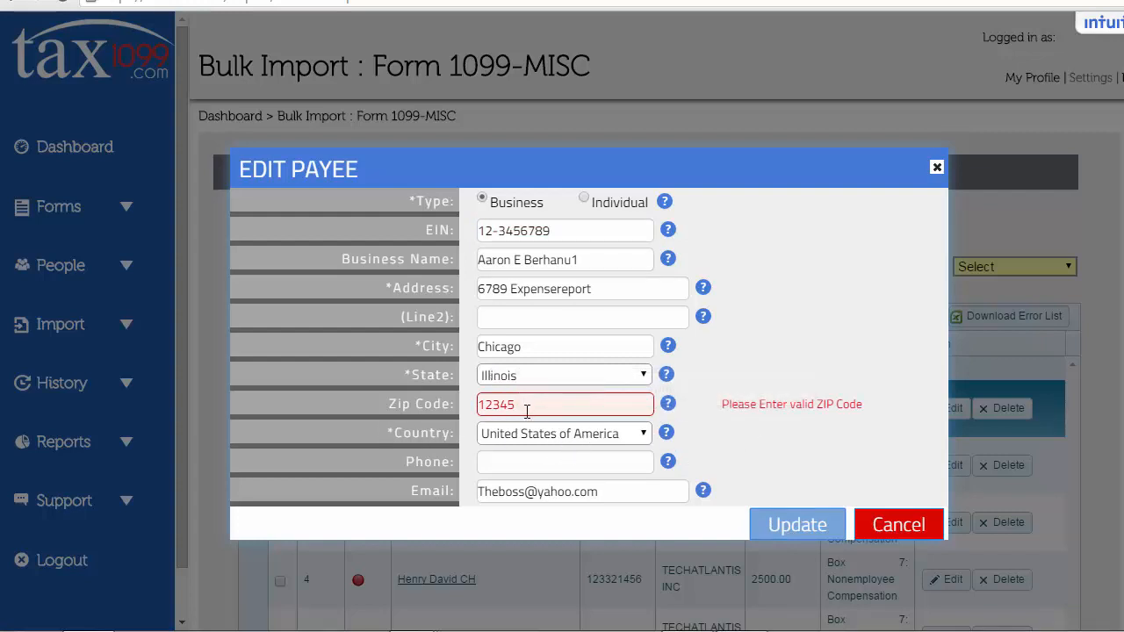
pyautogui.write('60290')
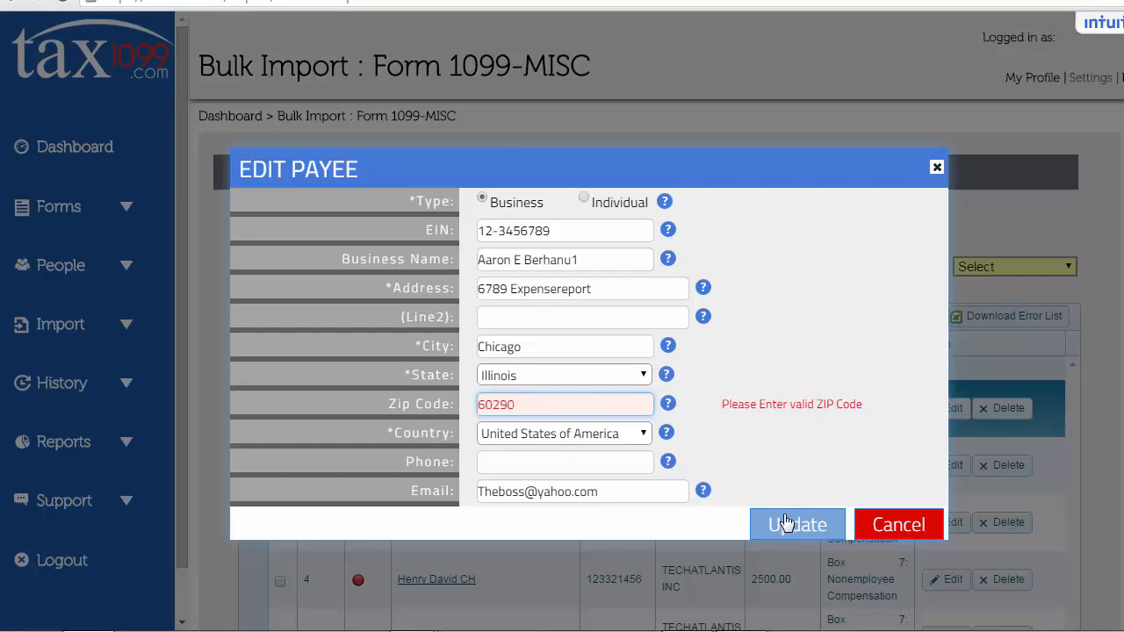
pyautogui.click(797, 525)
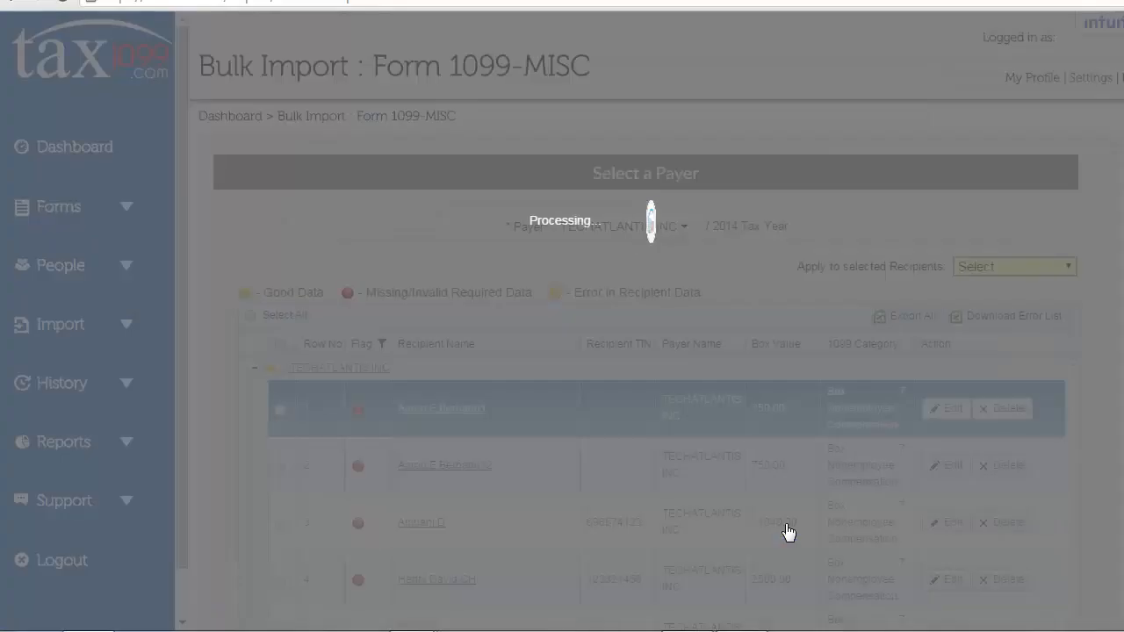
pyautogui.click(953, 408)
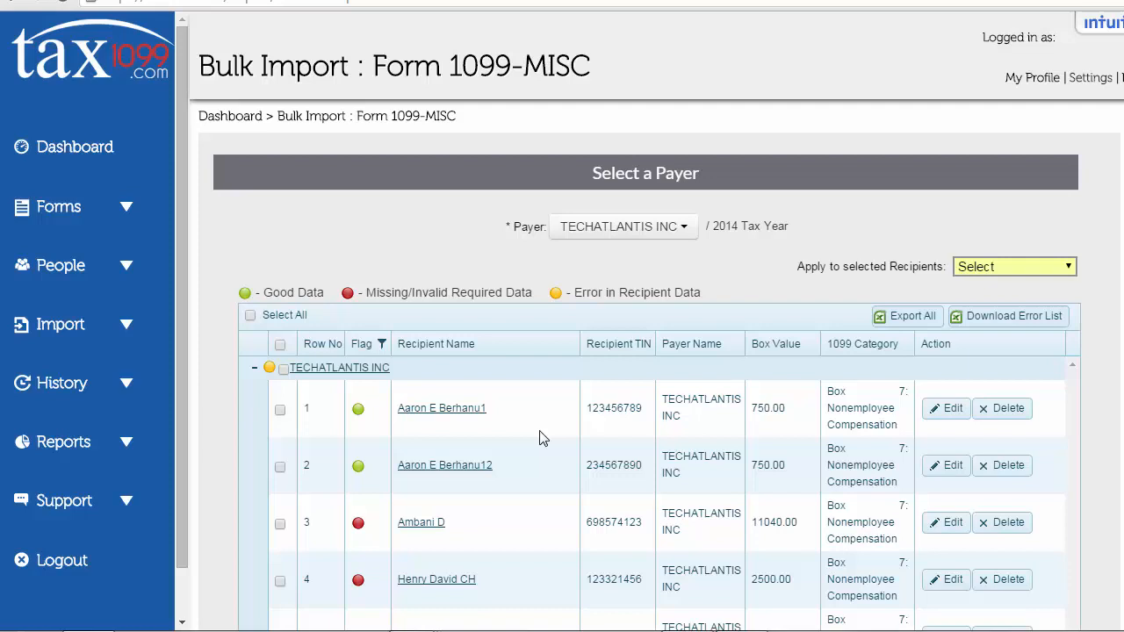
pyautogui.moveTo(946, 465)
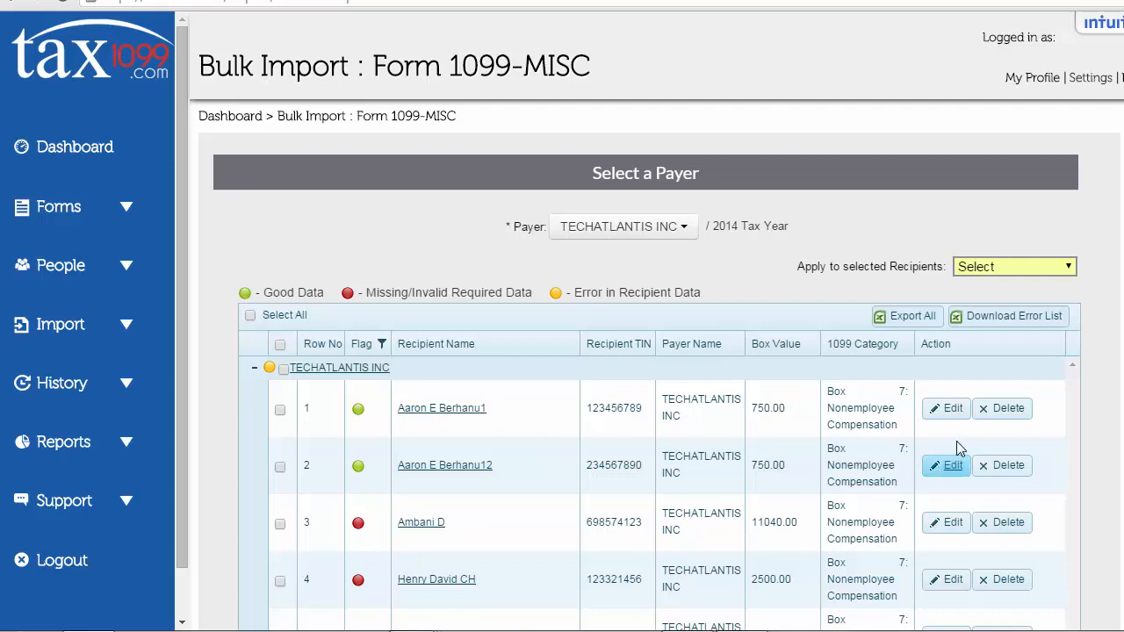
pyautogui.moveTo(962, 447)
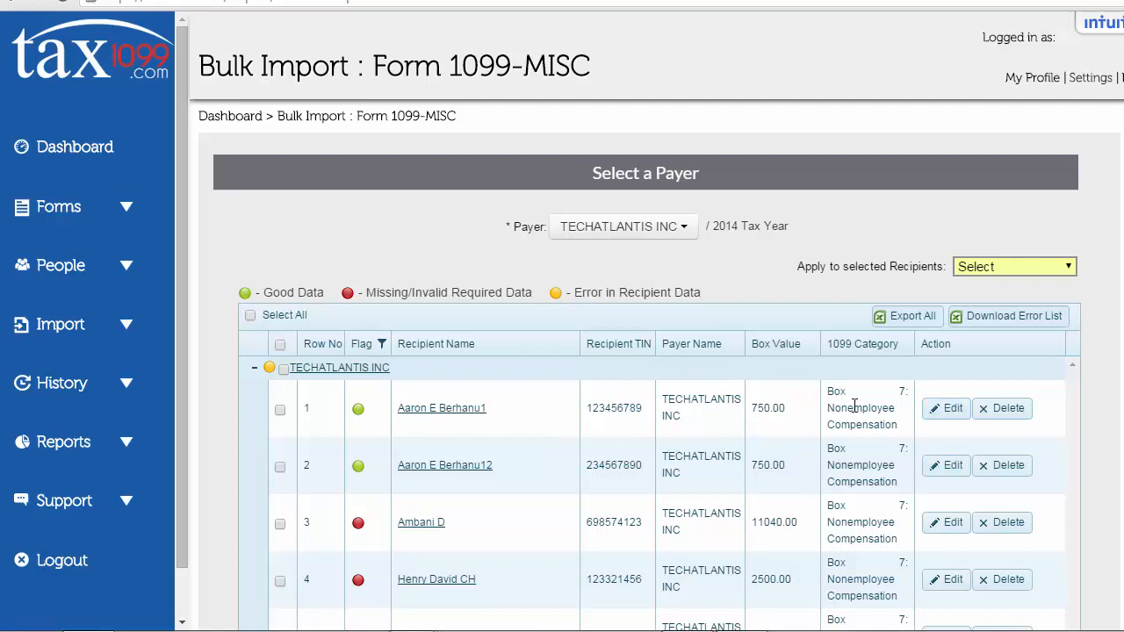
pyautogui.click(280, 408)
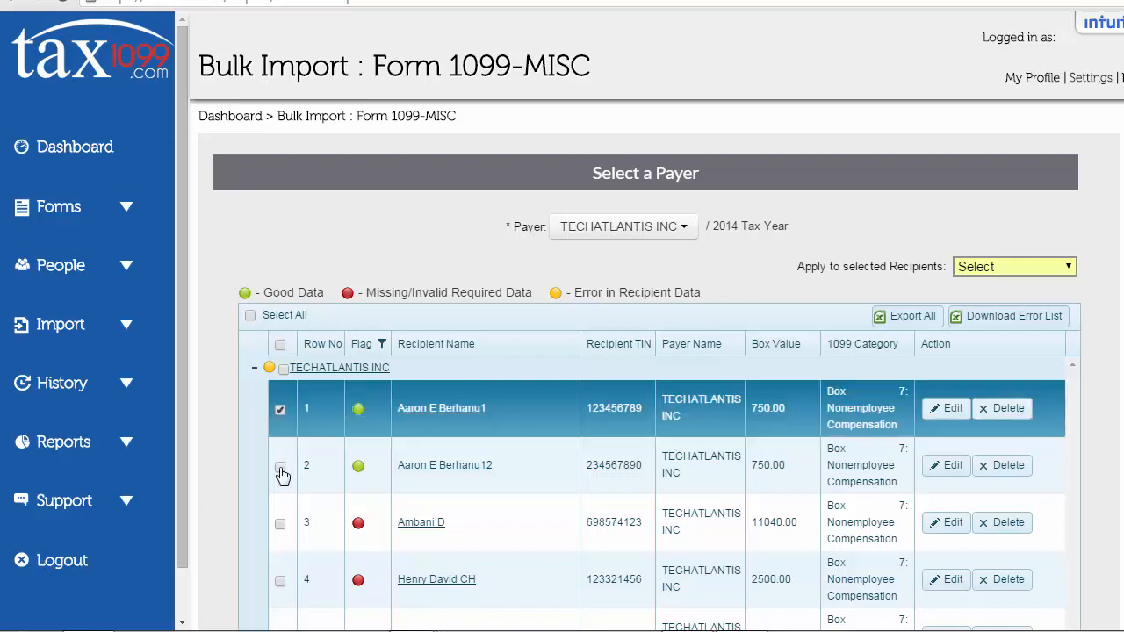
pyautogui.click(280, 408)
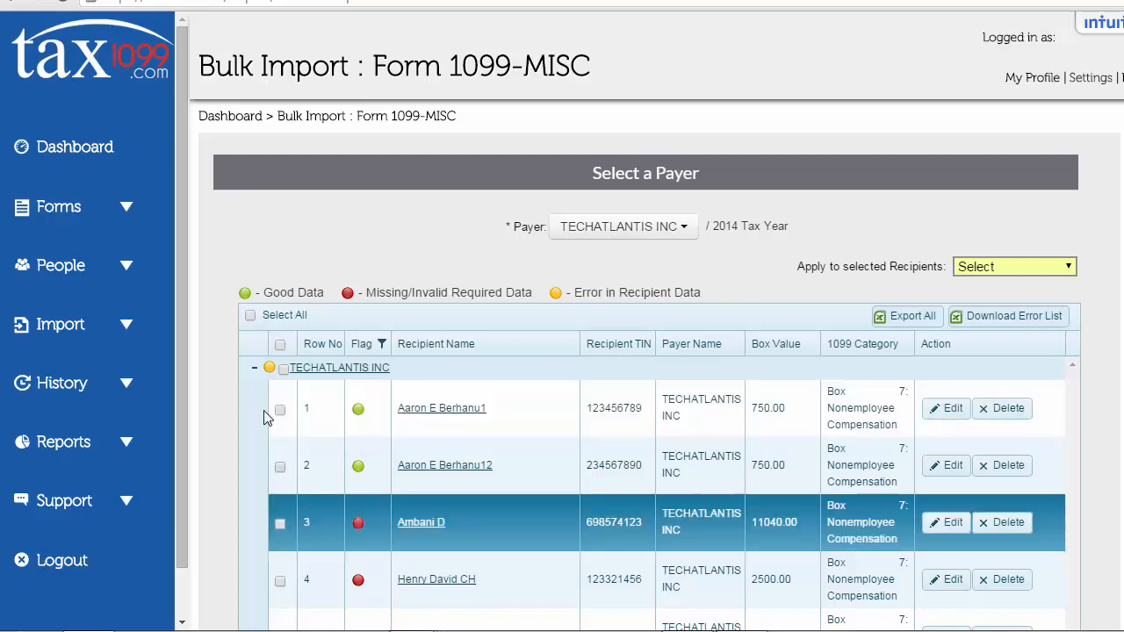
pyautogui.moveTo(315, 412)
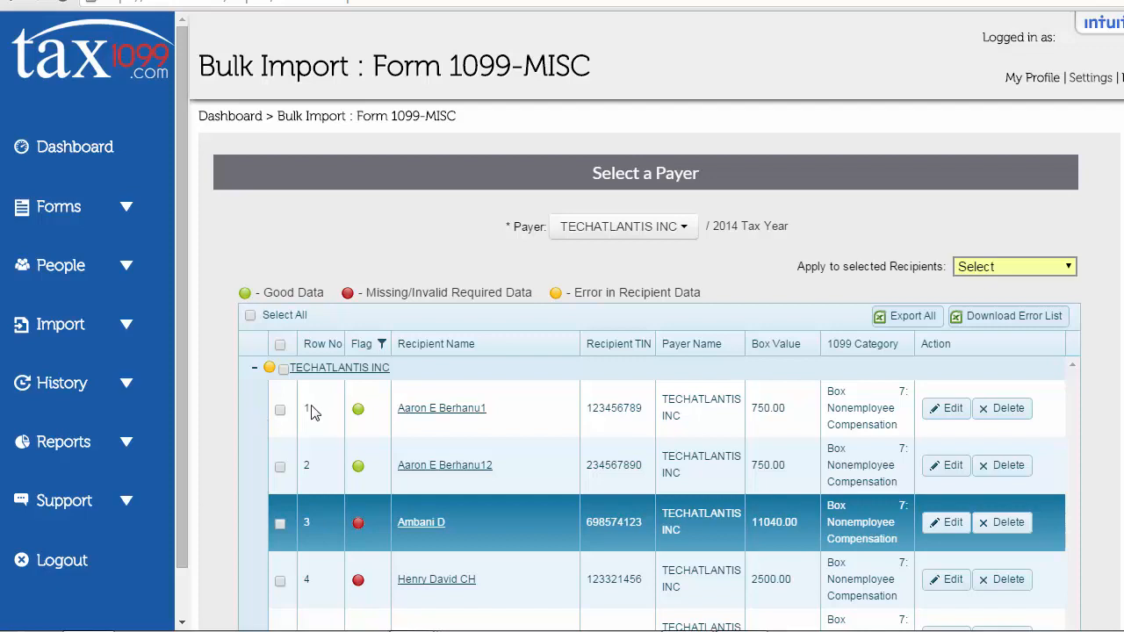
pyautogui.click(279, 408)
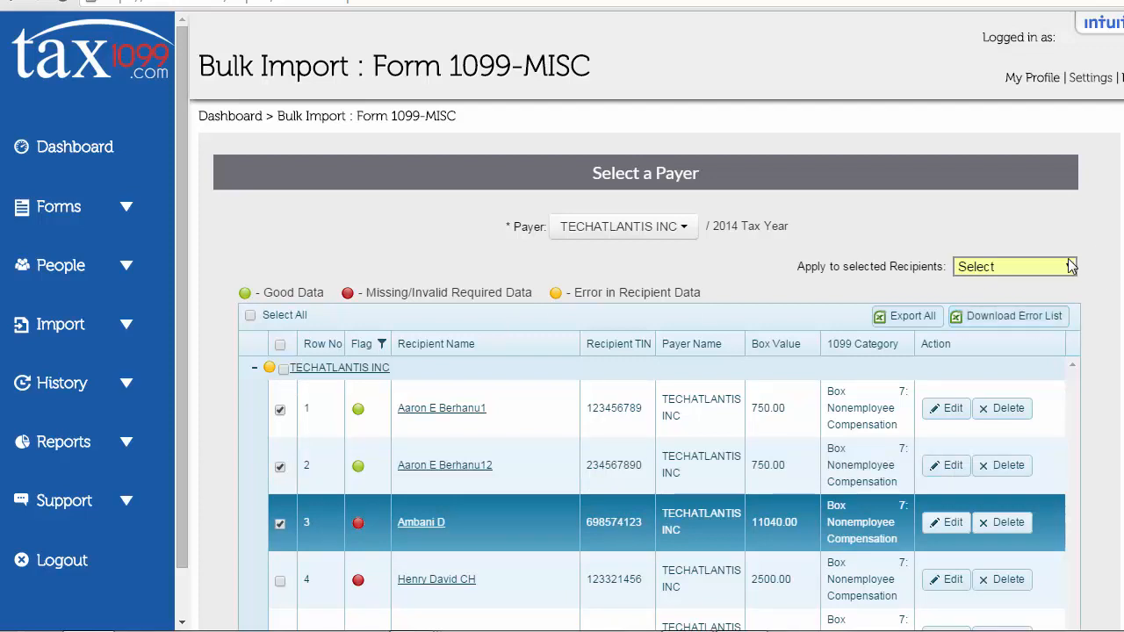
pyautogui.click(1014, 266)
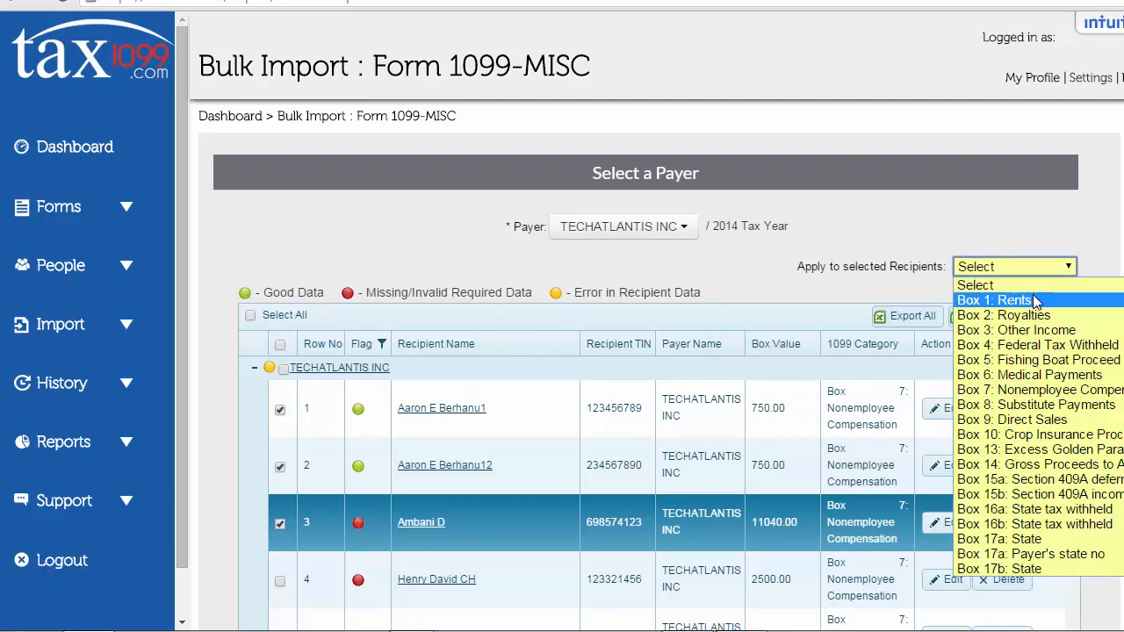
pyautogui.moveTo(1036, 389)
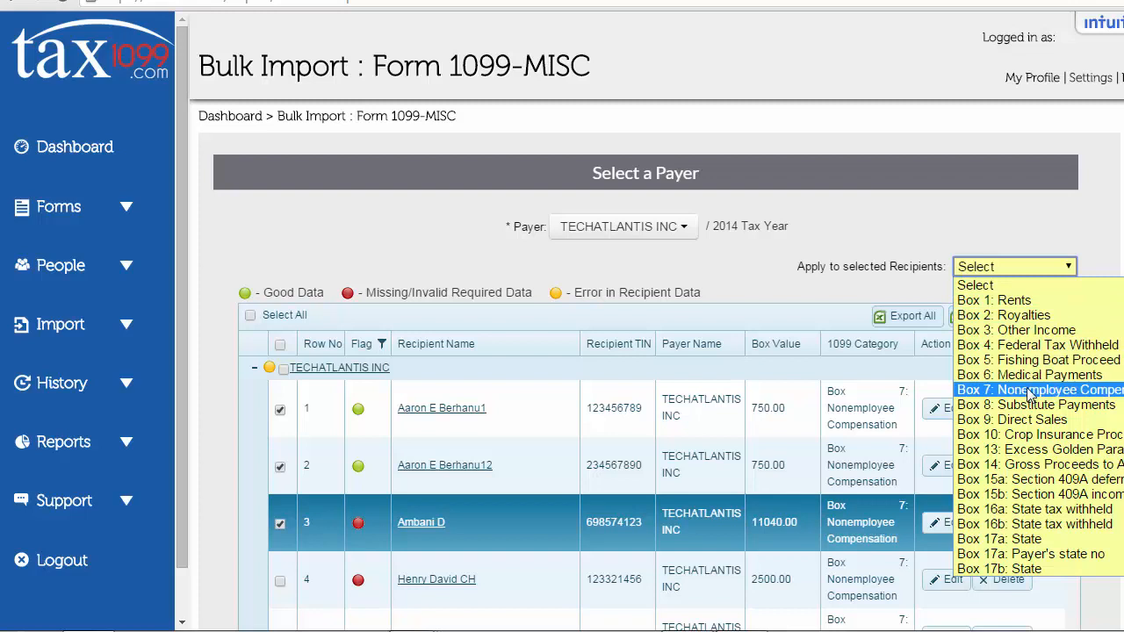
pyautogui.moveTo(1034, 510)
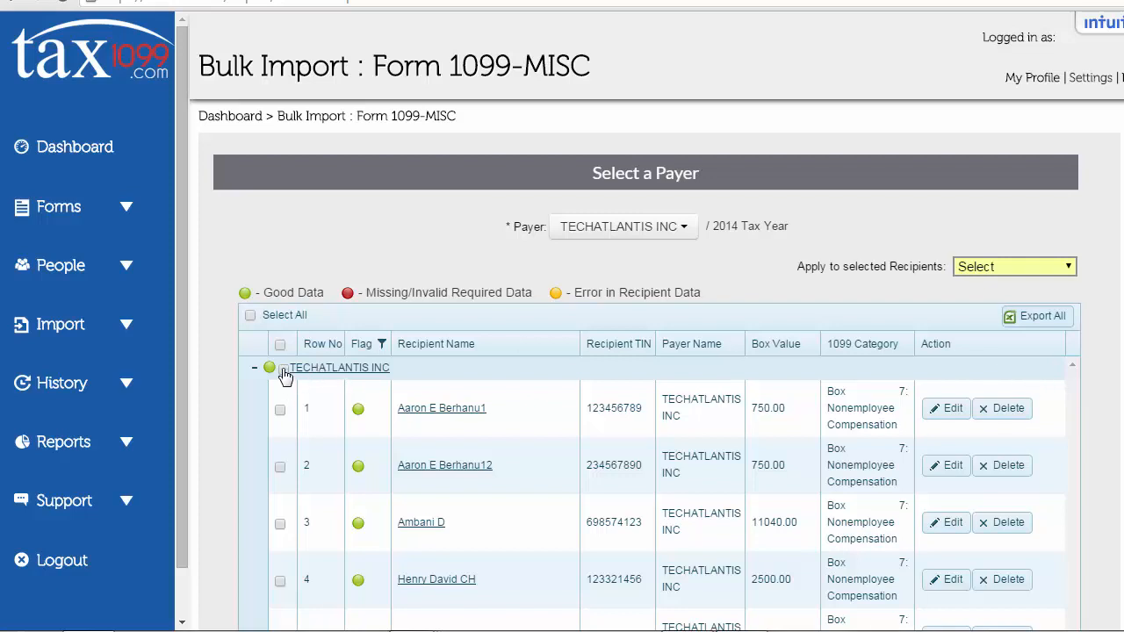
# Step: Tick the TECHATLANTIS INC group checkbox to select all 1,961 recipients
pyautogui.click(280, 367)
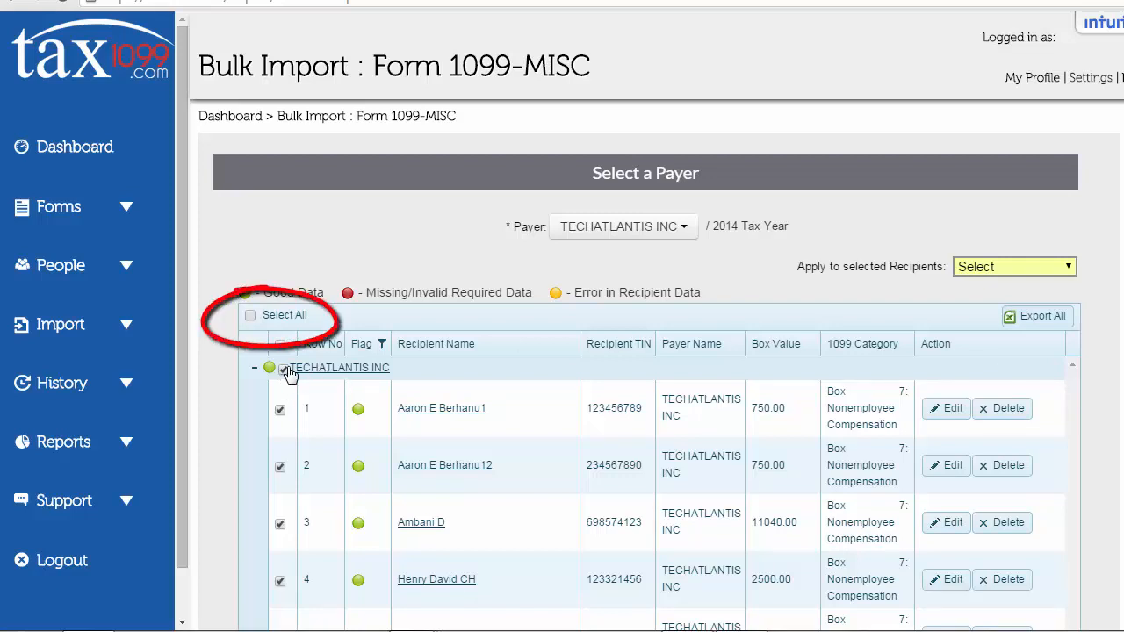
pyautogui.scroll(-3)
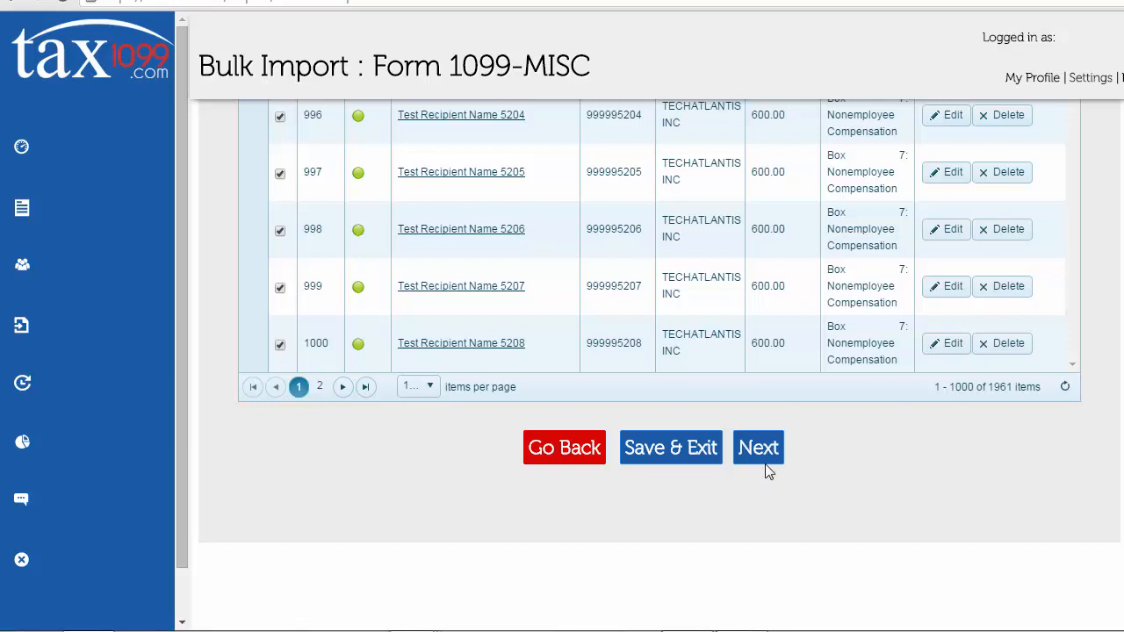
# Step: Upload the selected recipients and dismiss the '999 of 999 Record(s) Uploaded Successfully' message
pyautogui.click(757, 447)
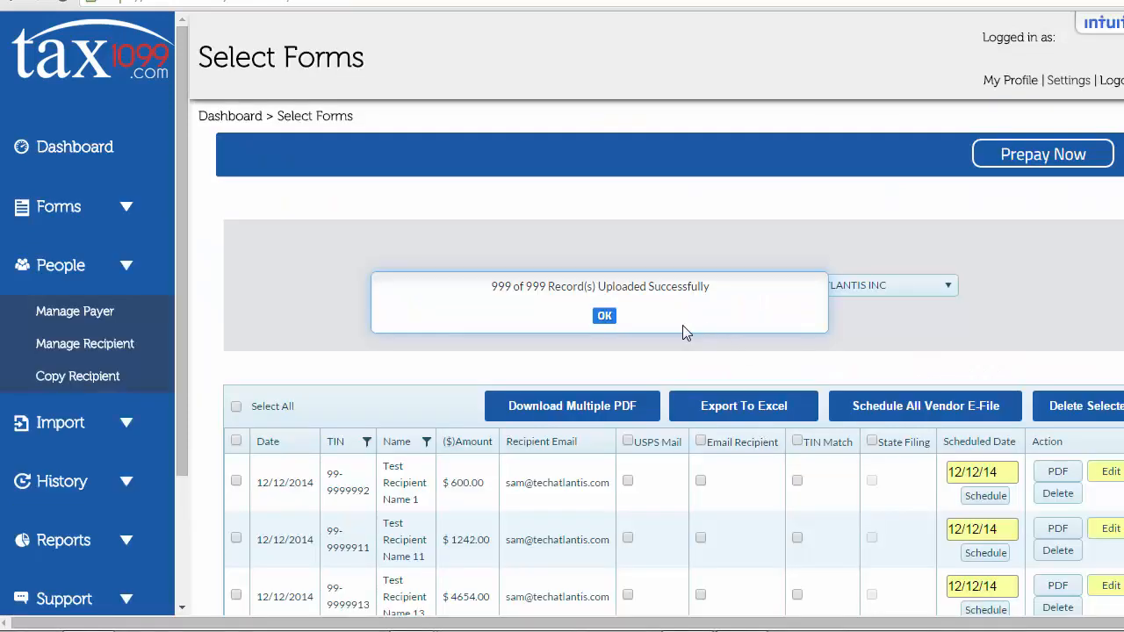
pyautogui.moveTo(659, 316)
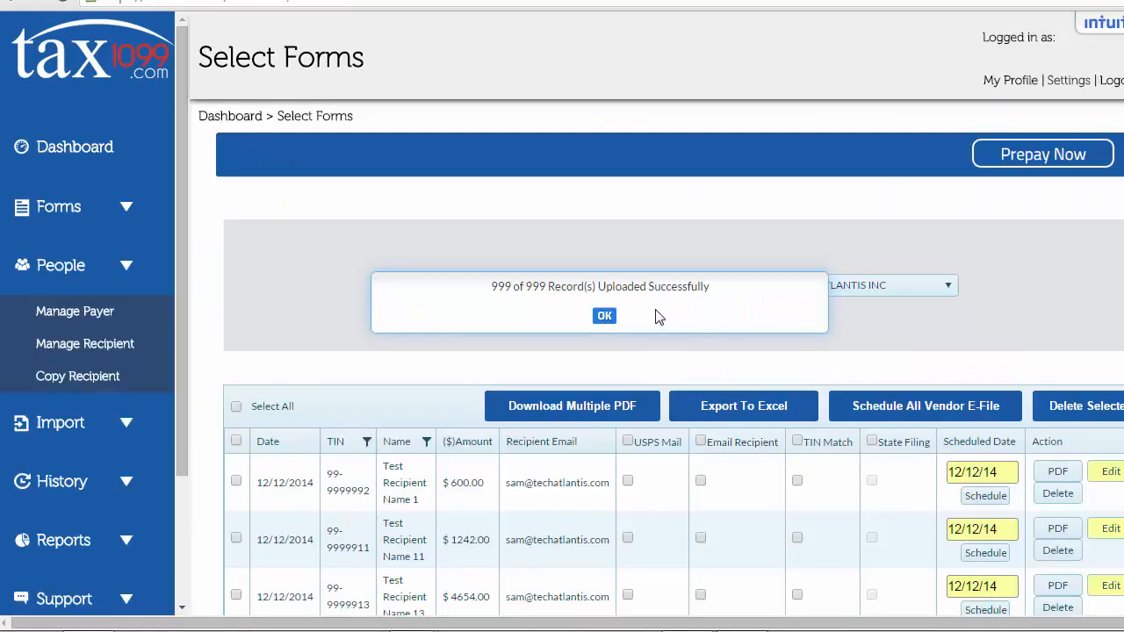
pyautogui.click(604, 315)
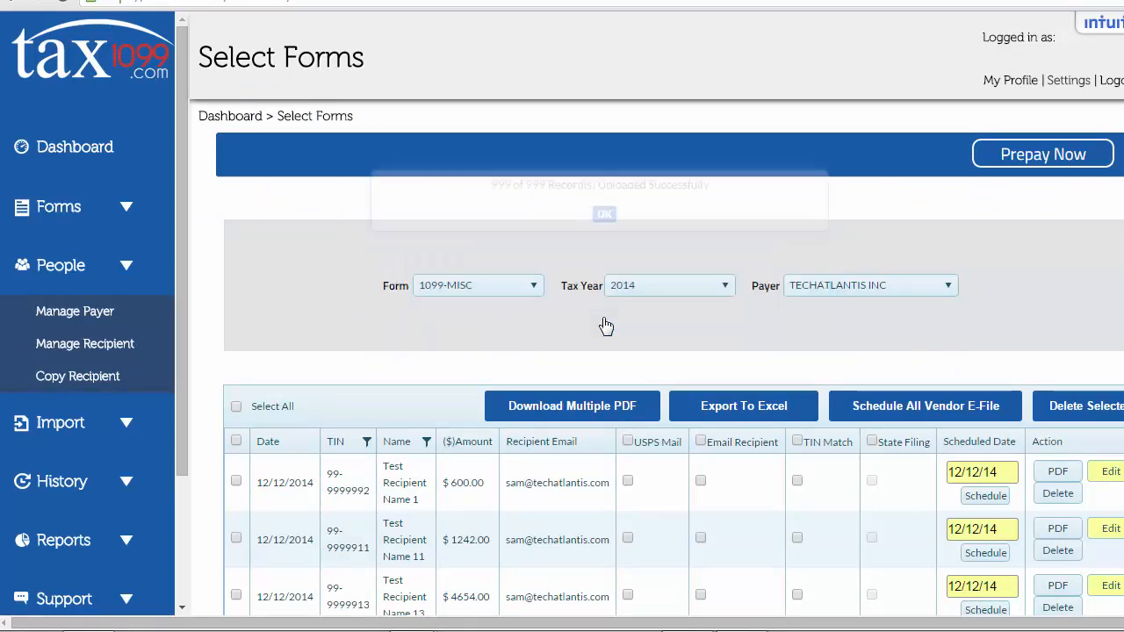
pyautogui.click(604, 214)
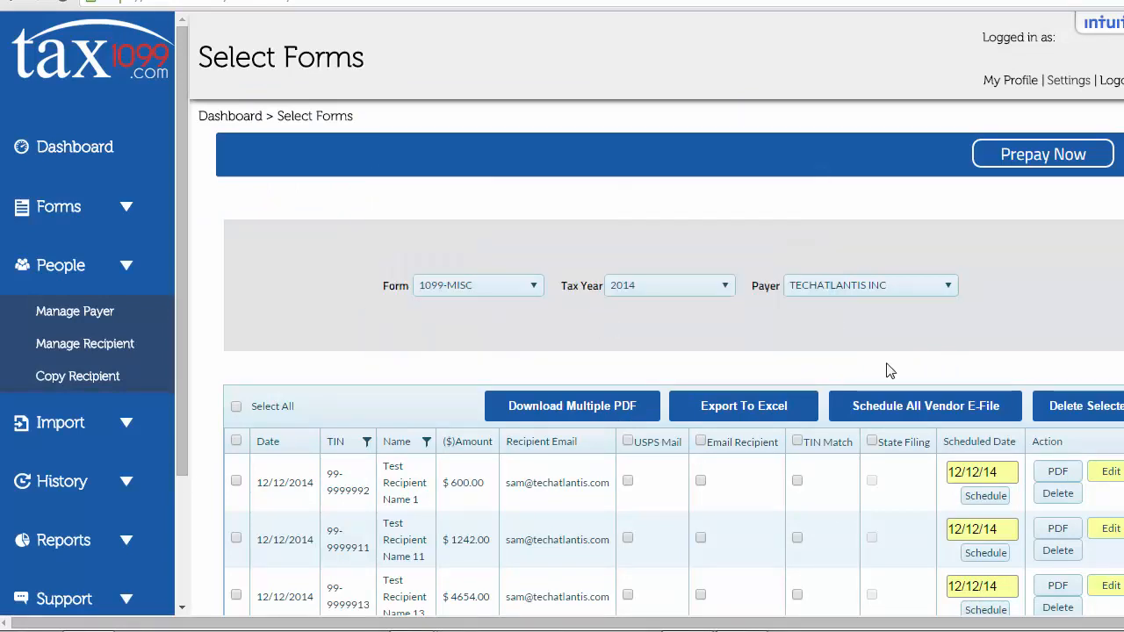
pyautogui.click(925, 405)
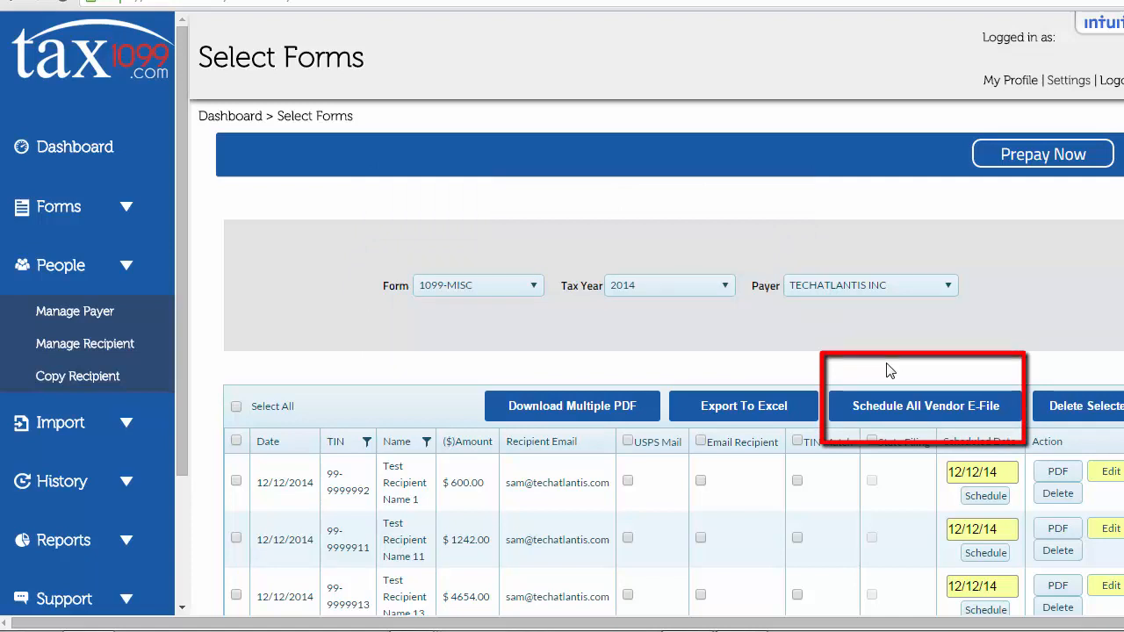
pyautogui.moveTo(924, 413)
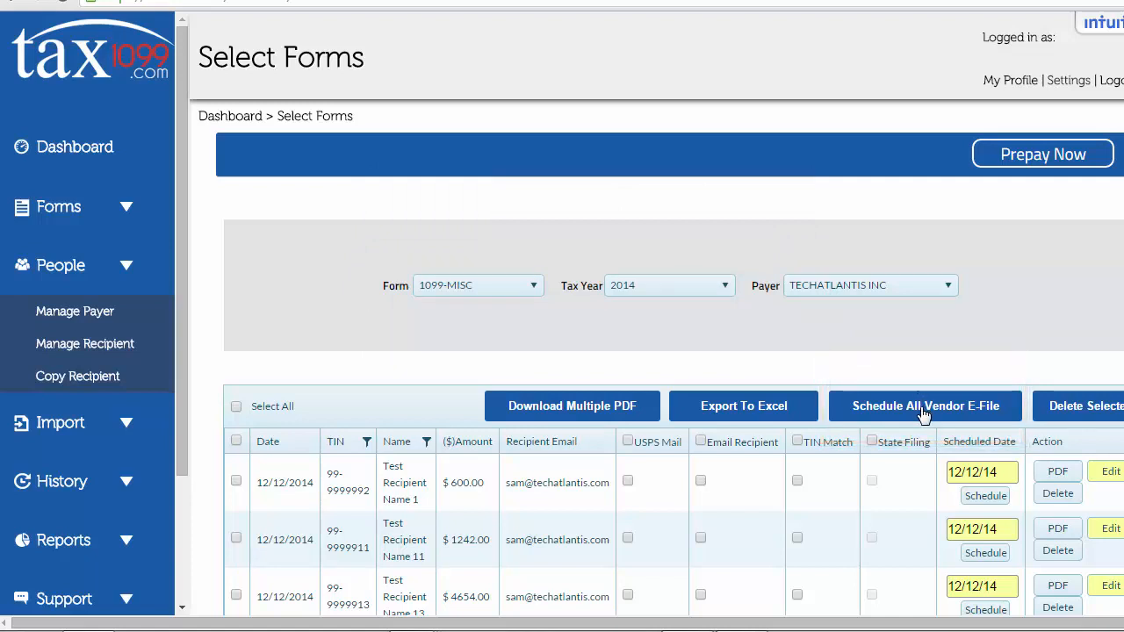
# Step: Tick the header checkbox to select every TECHATLANTIS INC 1099-MISC form
pyautogui.click(925, 406)
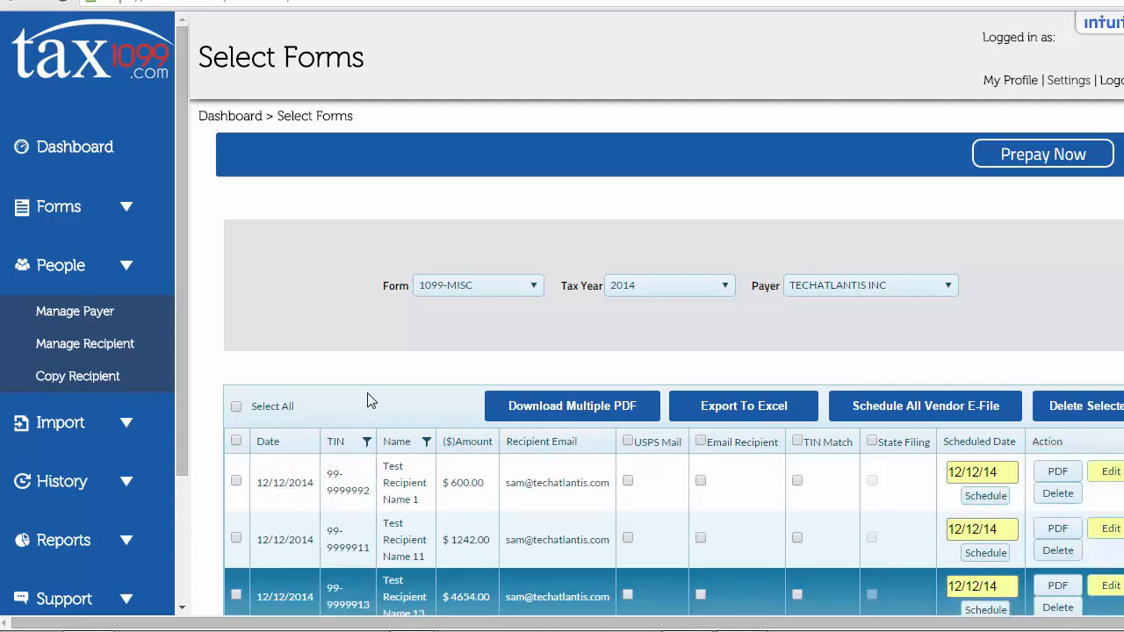
pyautogui.moveTo(332, 445)
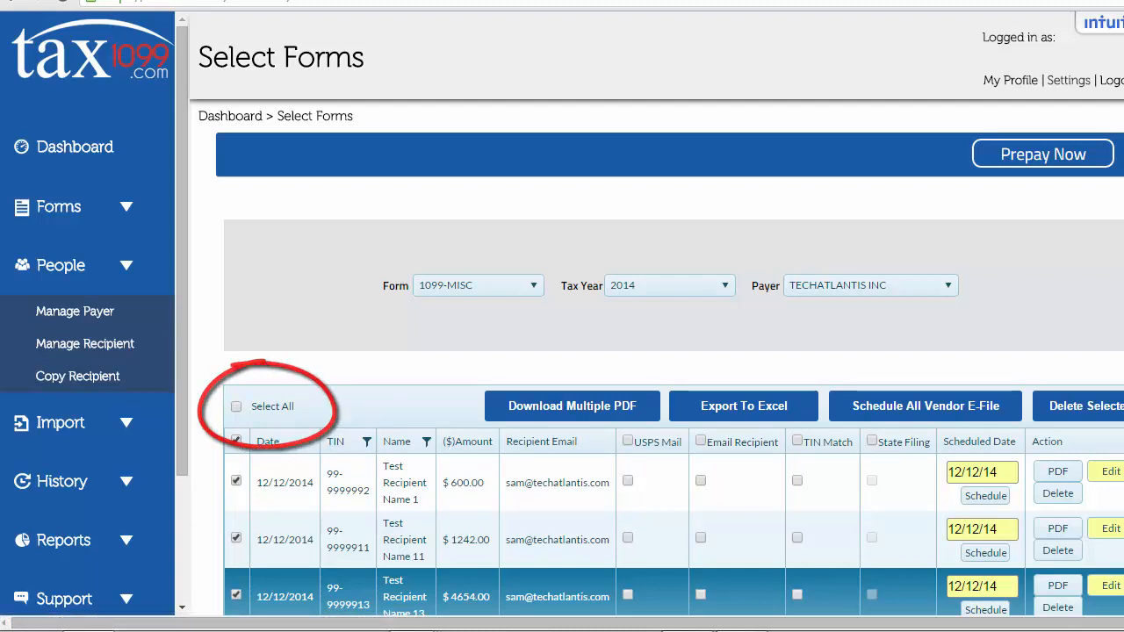
# Step: Accept the USPS Mail/email warning and reach the $182.00 Payment page
pyautogui.click(713, 565)
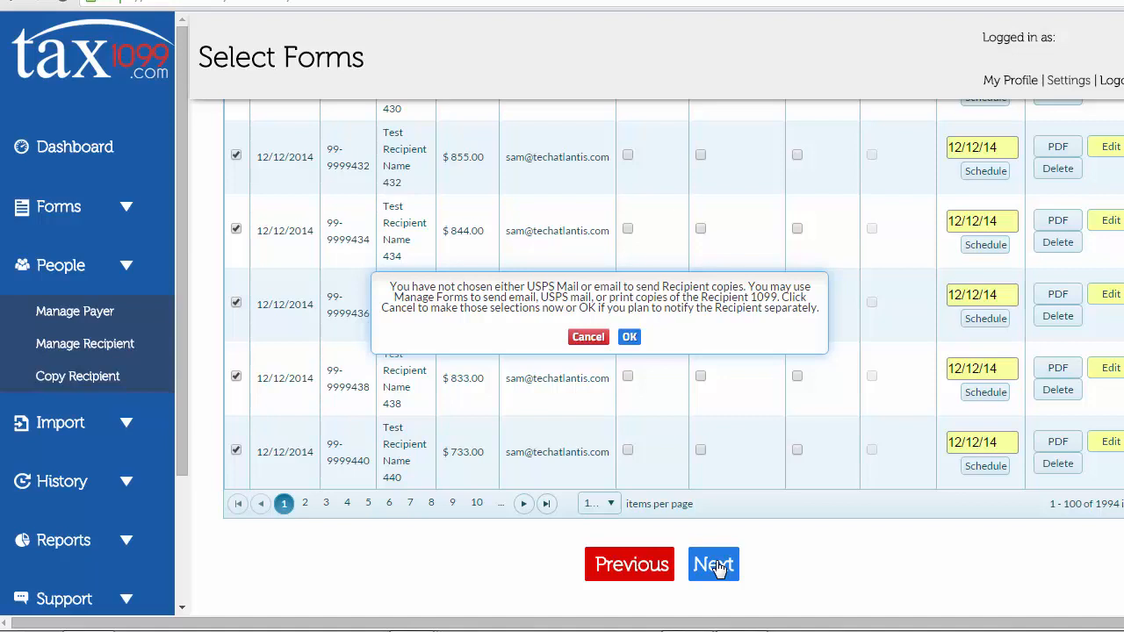
pyautogui.moveTo(674, 341)
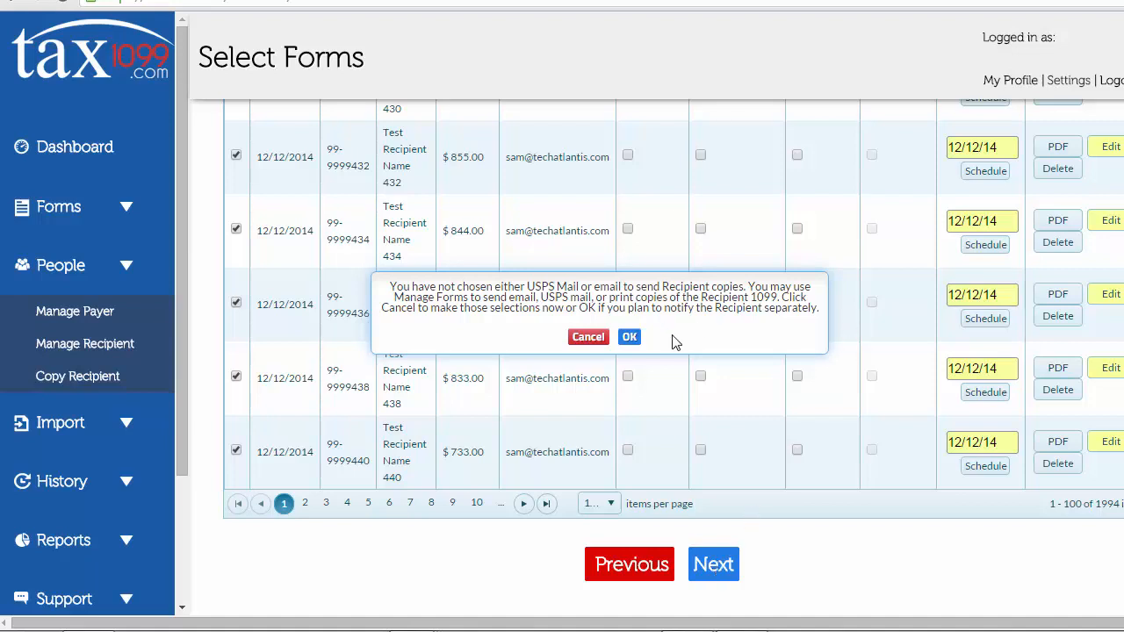
pyautogui.click(629, 336)
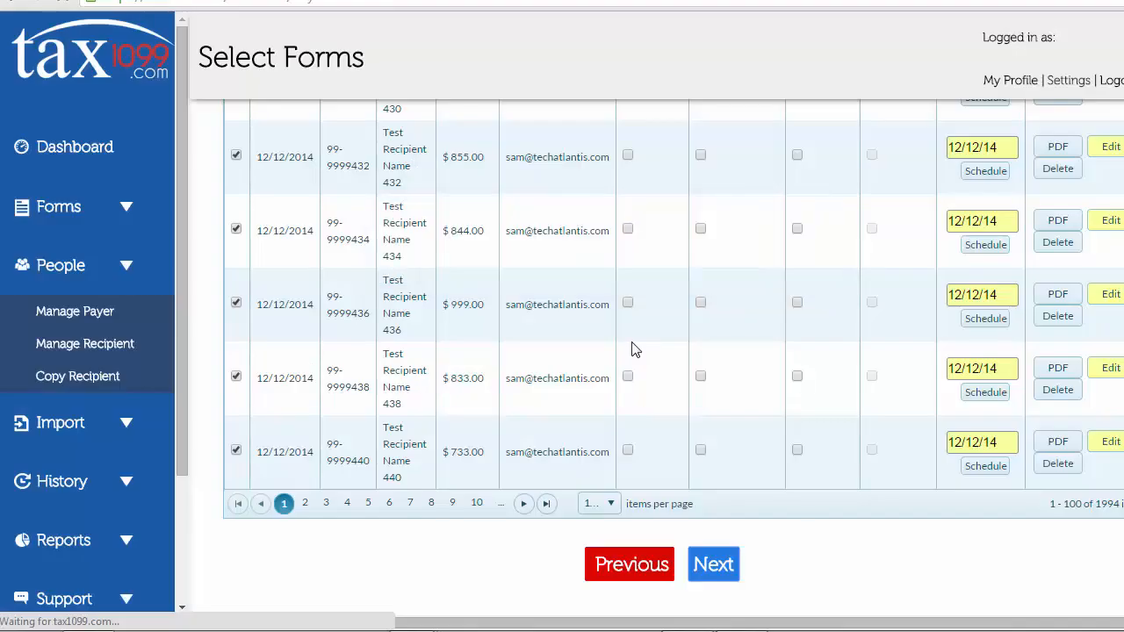
pyautogui.click(713, 563)
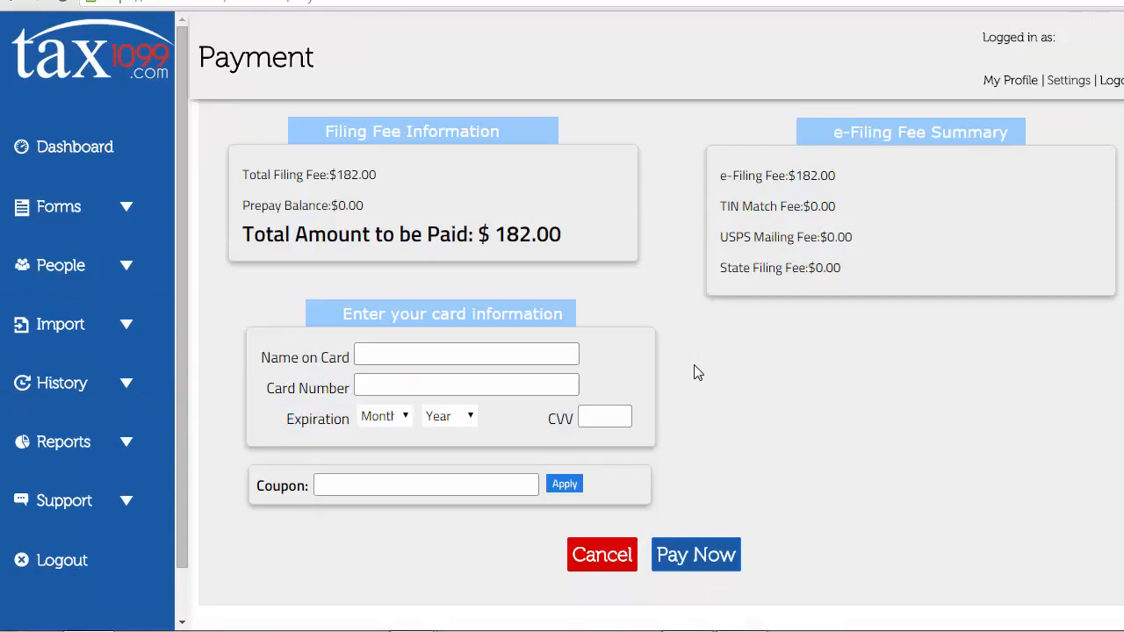